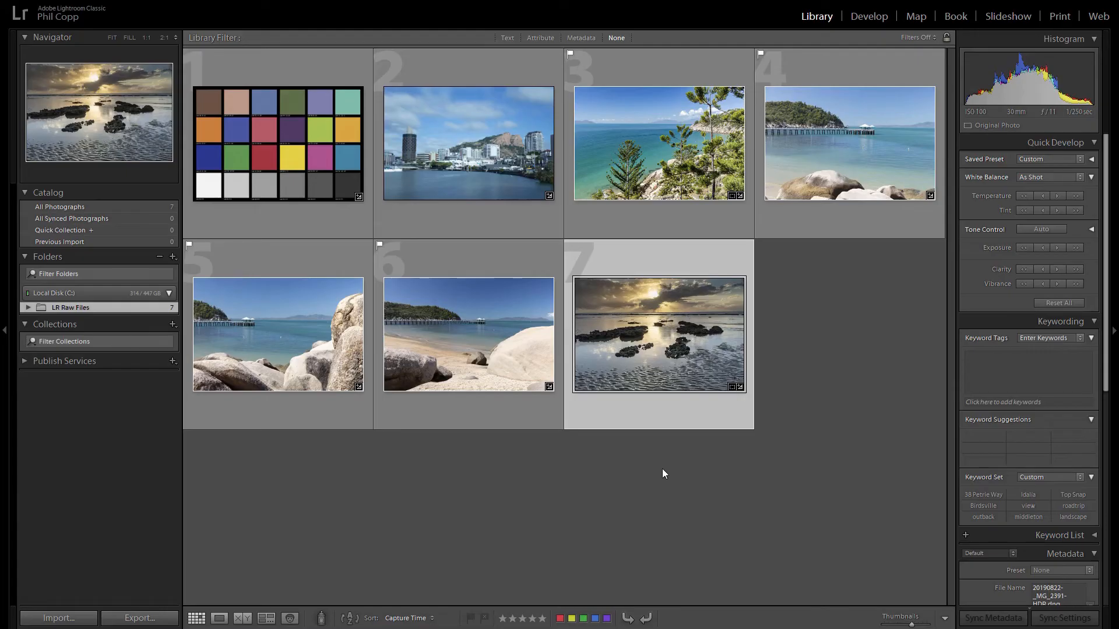
{"action": "mouse_move", "coordinate": [658, 477]}
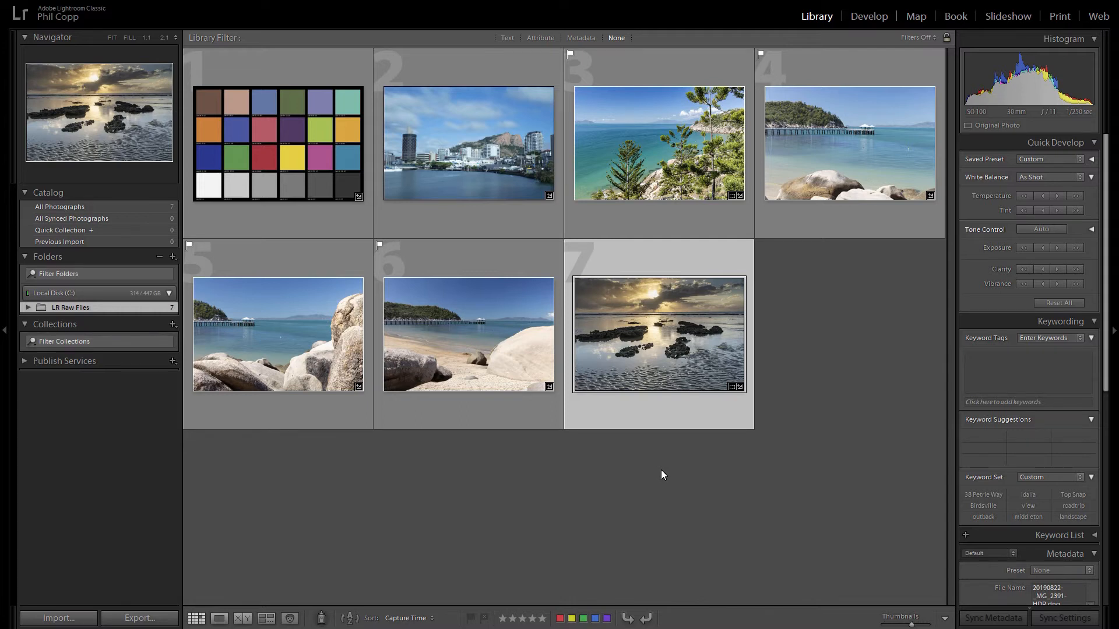
{"action": "mouse_move", "coordinate": [664, 446]}
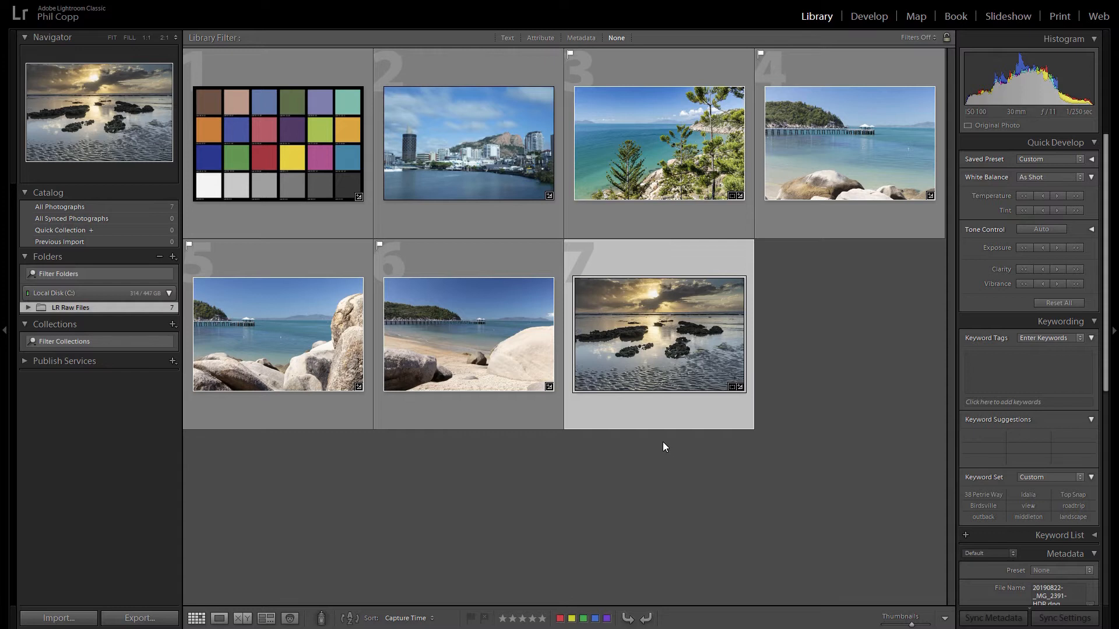
{"action": "mouse_move", "coordinate": [661, 461]}
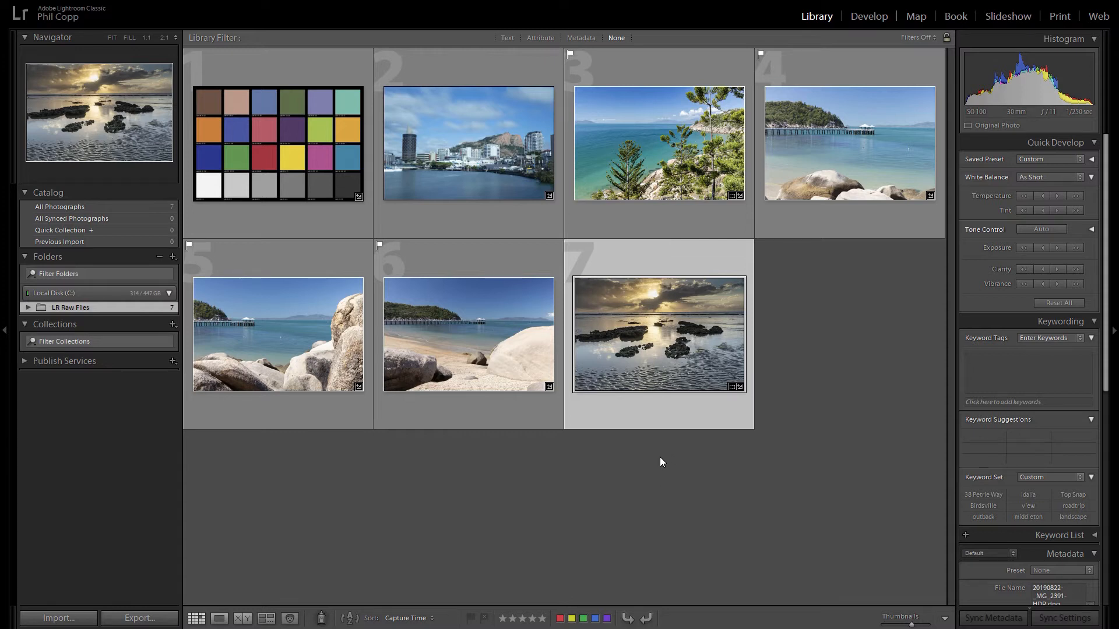
{"action": "mouse_move", "coordinate": [663, 466]}
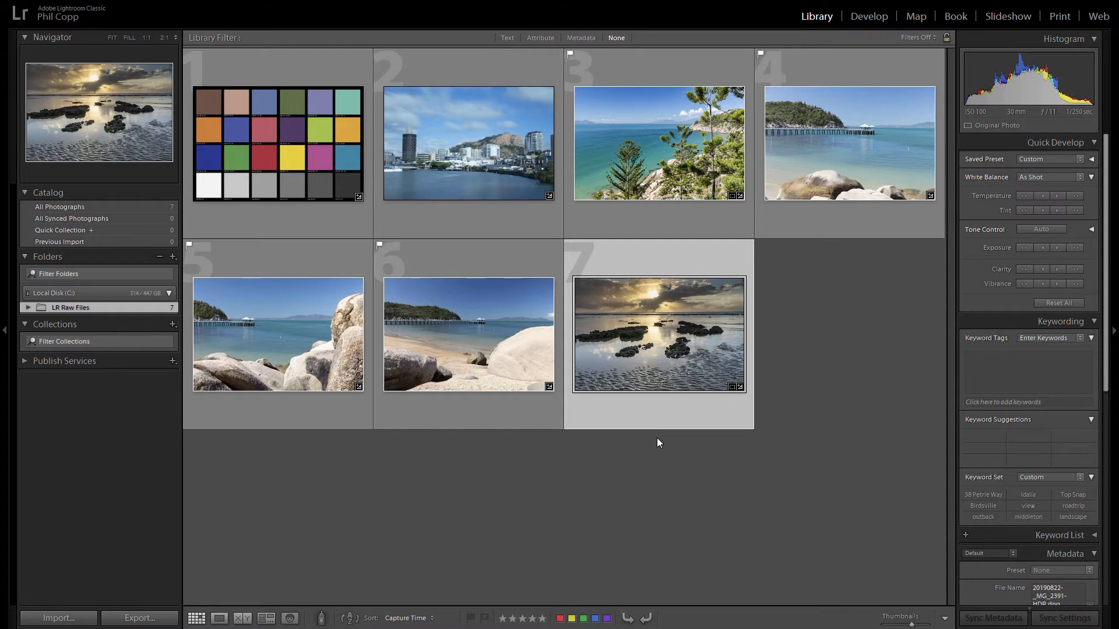
{"action": "mouse_move", "coordinate": [648, 359]}
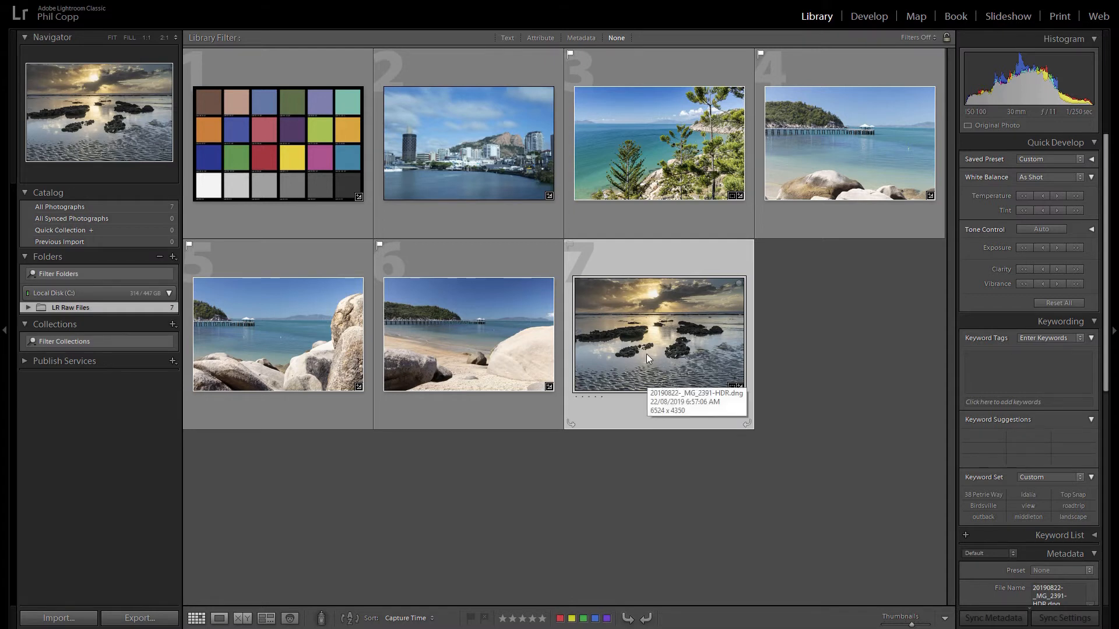
- Open the seventh thumbnail, the sunset seascape, in Loupe view
{"action": "double_click", "coordinate": [658, 334]}
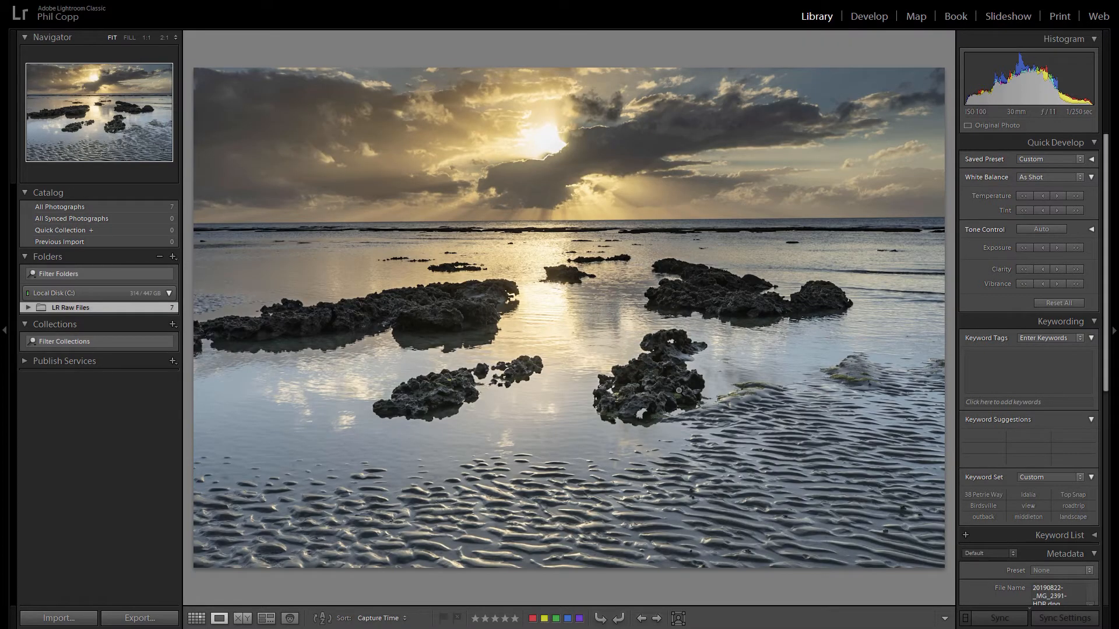
{"action": "mouse_move", "coordinate": [246, 231]}
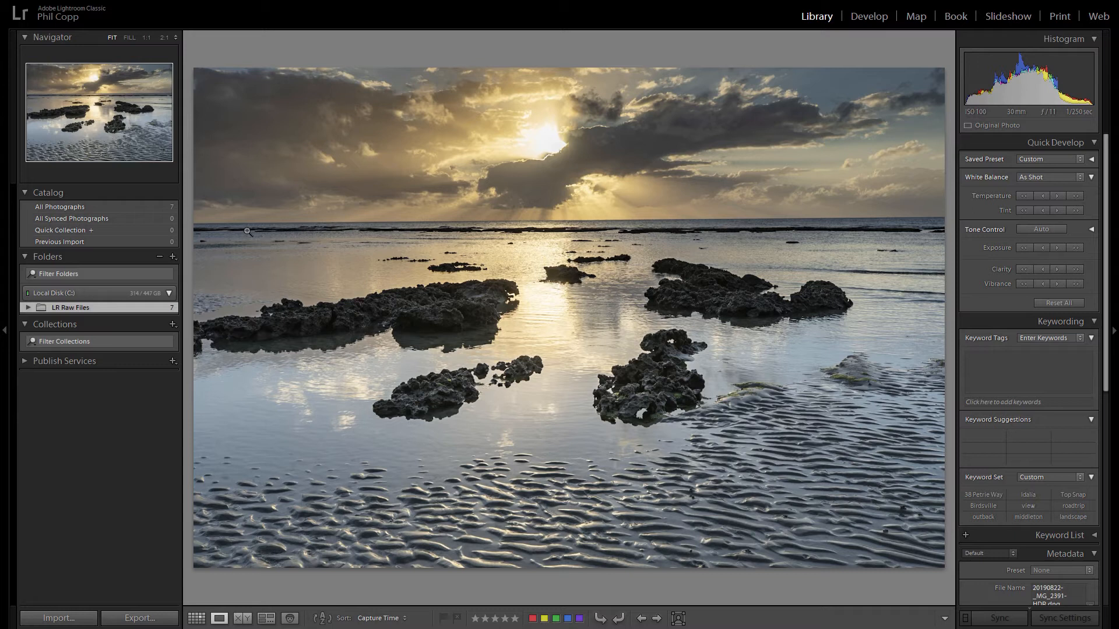
{"action": "mouse_move", "coordinate": [290, 237]}
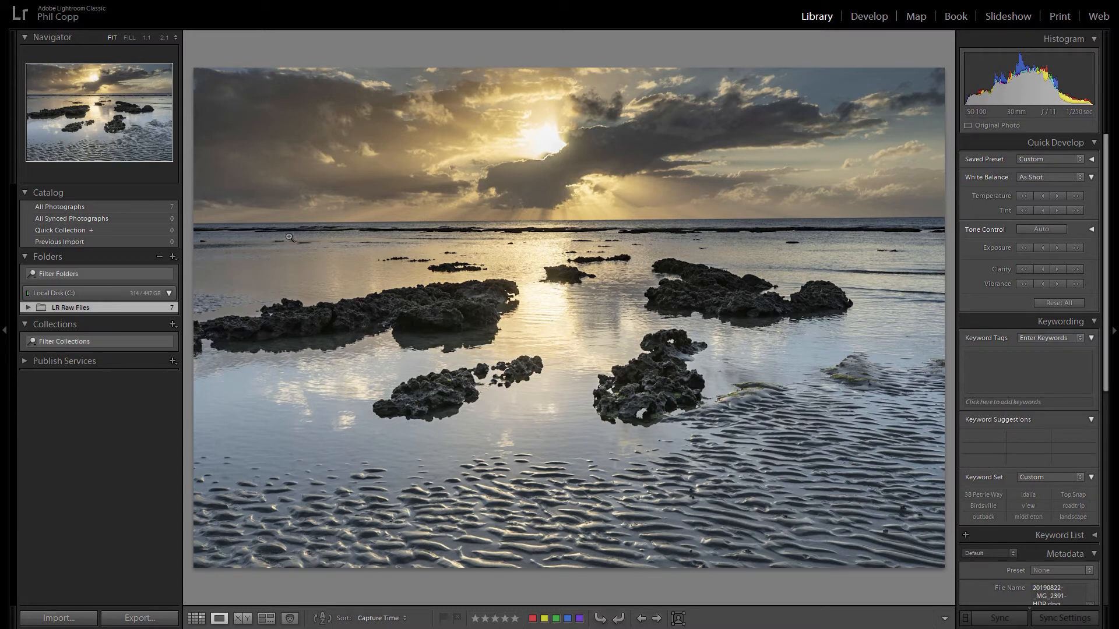
{"action": "mouse_move", "coordinate": [780, 263]}
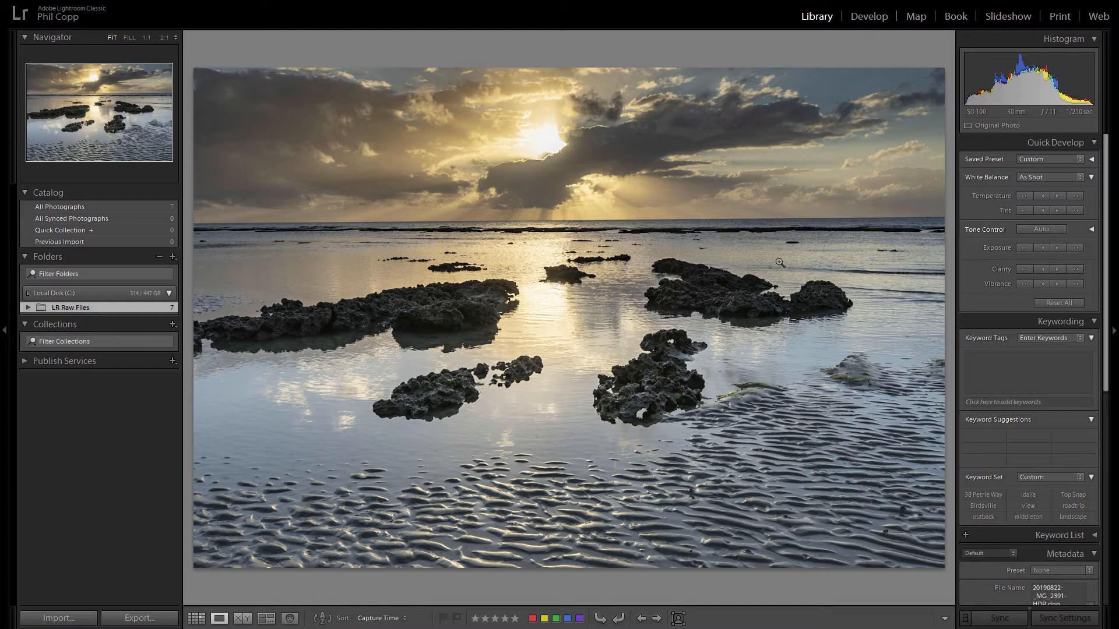
{"action": "mouse_move", "coordinate": [713, 248]}
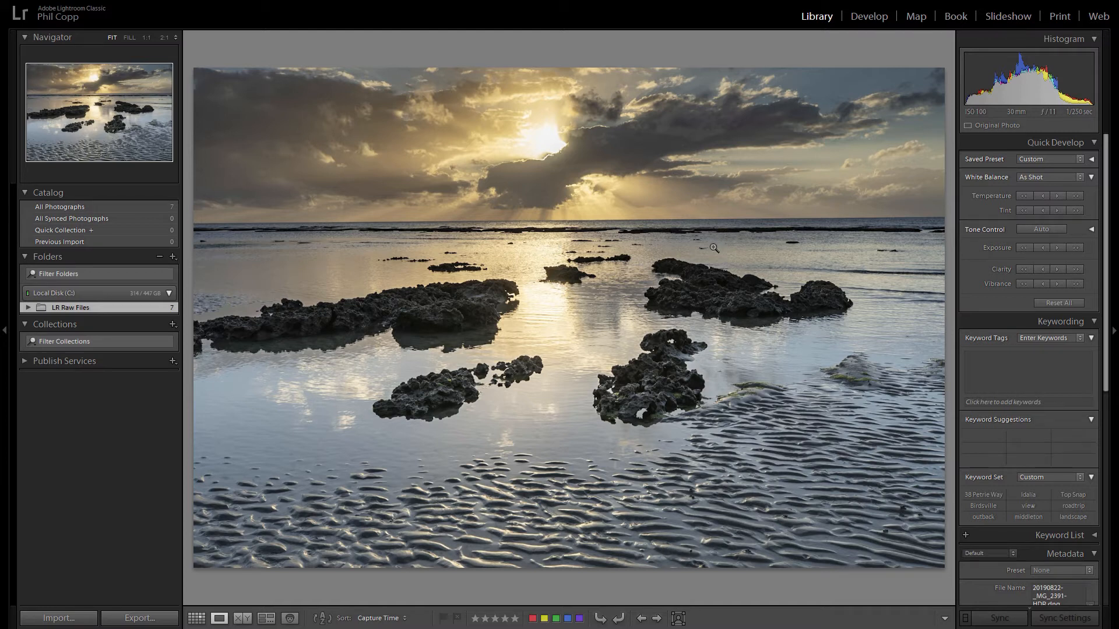
{"action": "mouse_move", "coordinate": [801, 251]}
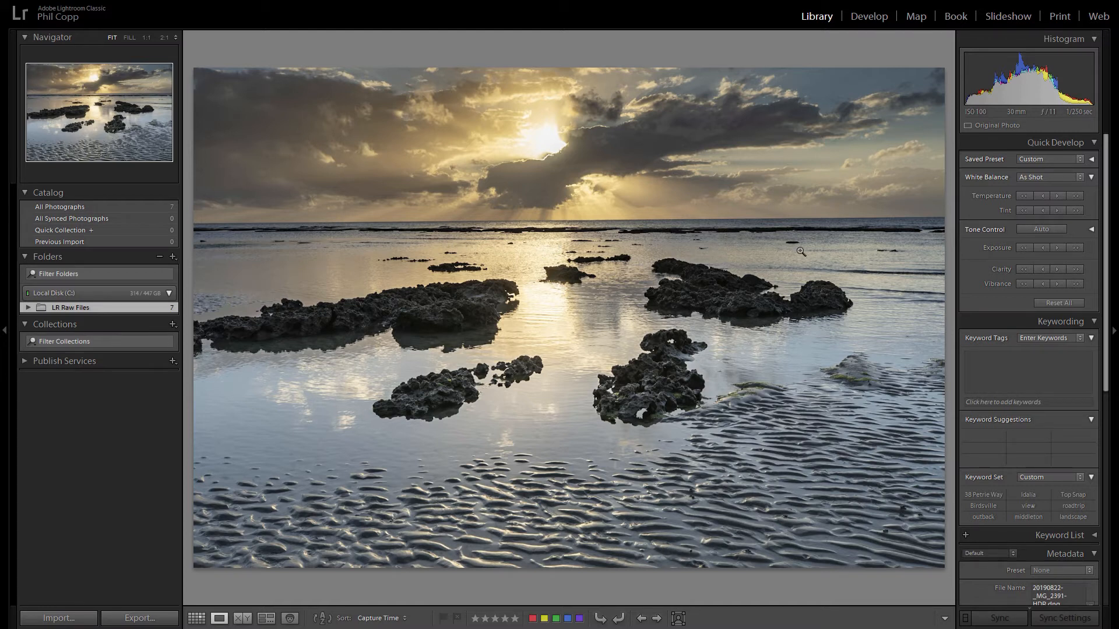
{"action": "mouse_move", "coordinate": [814, 255]}
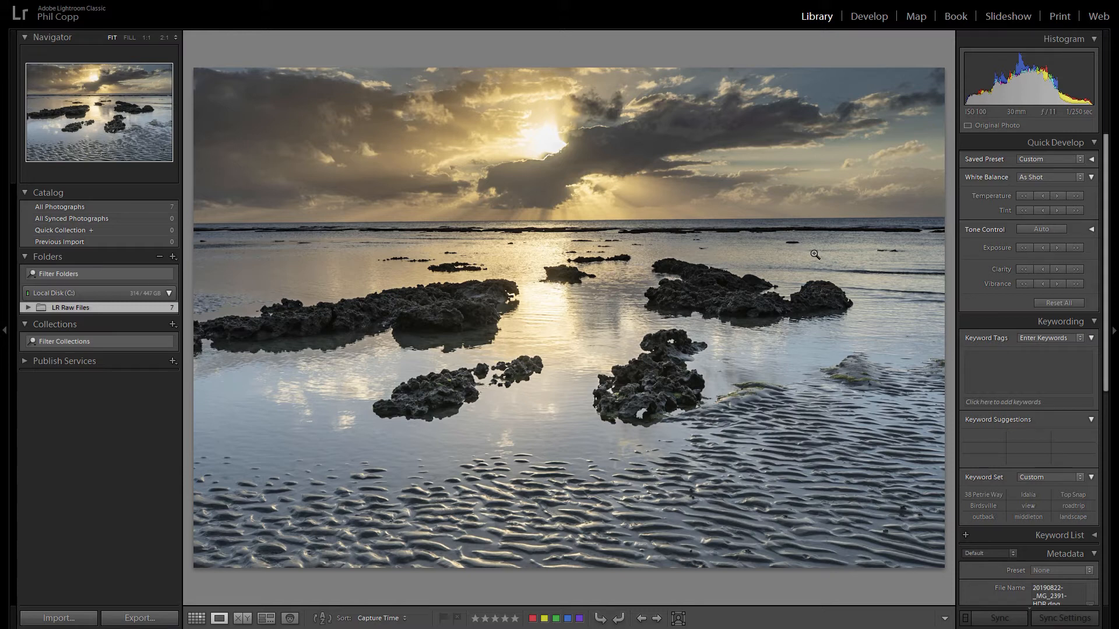
{"action": "mouse_move", "coordinate": [808, 259]}
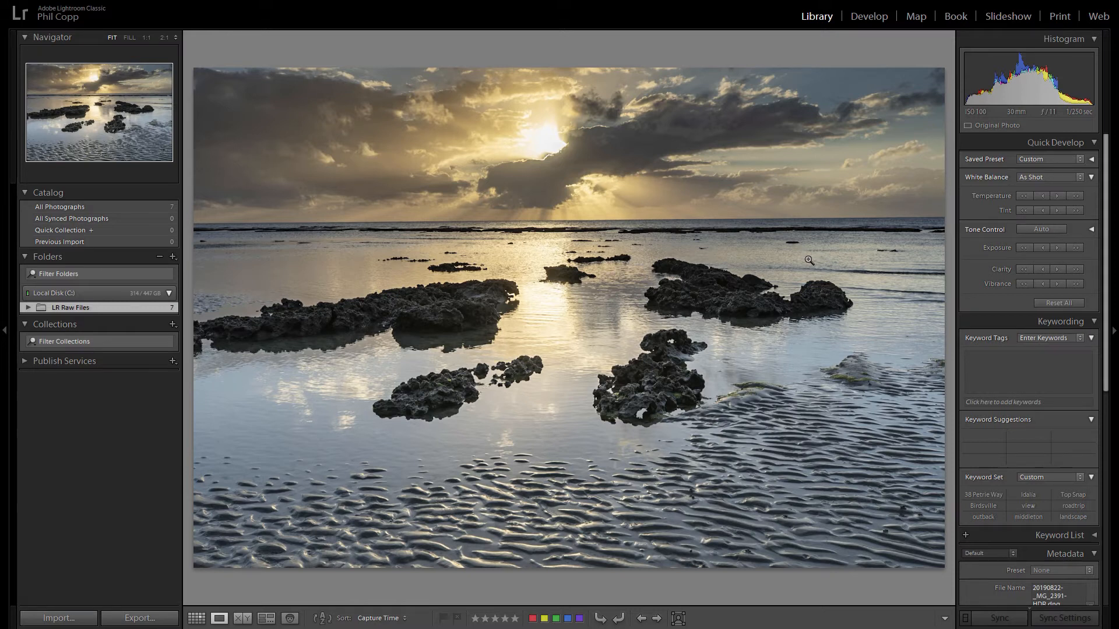
{"action": "mouse_move", "coordinate": [620, 295]}
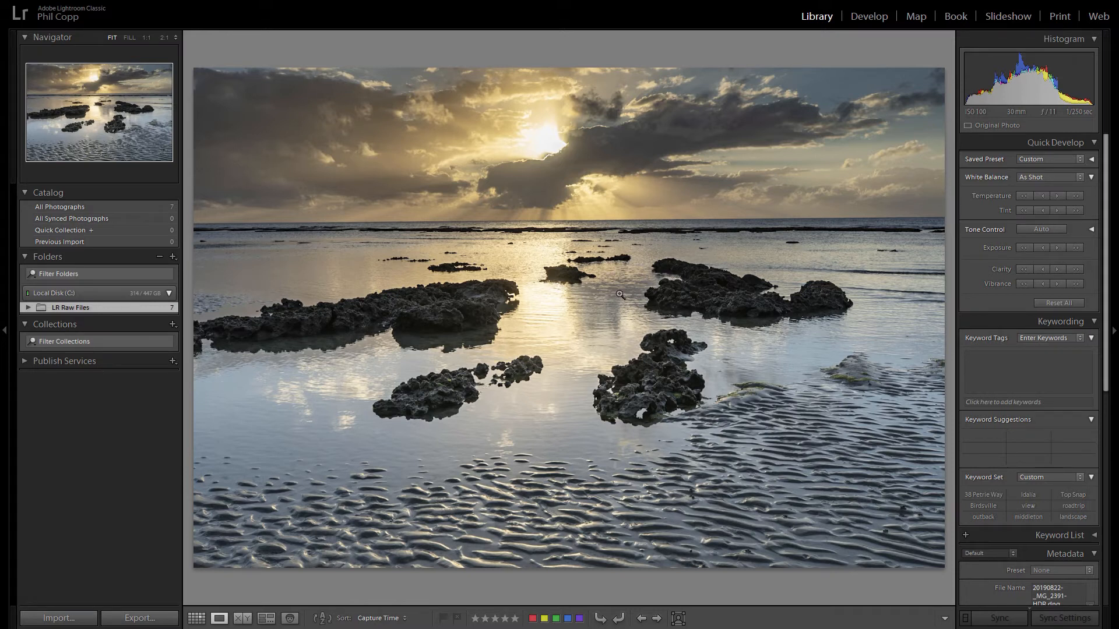
{"action": "mouse_move", "coordinate": [798, 80]}
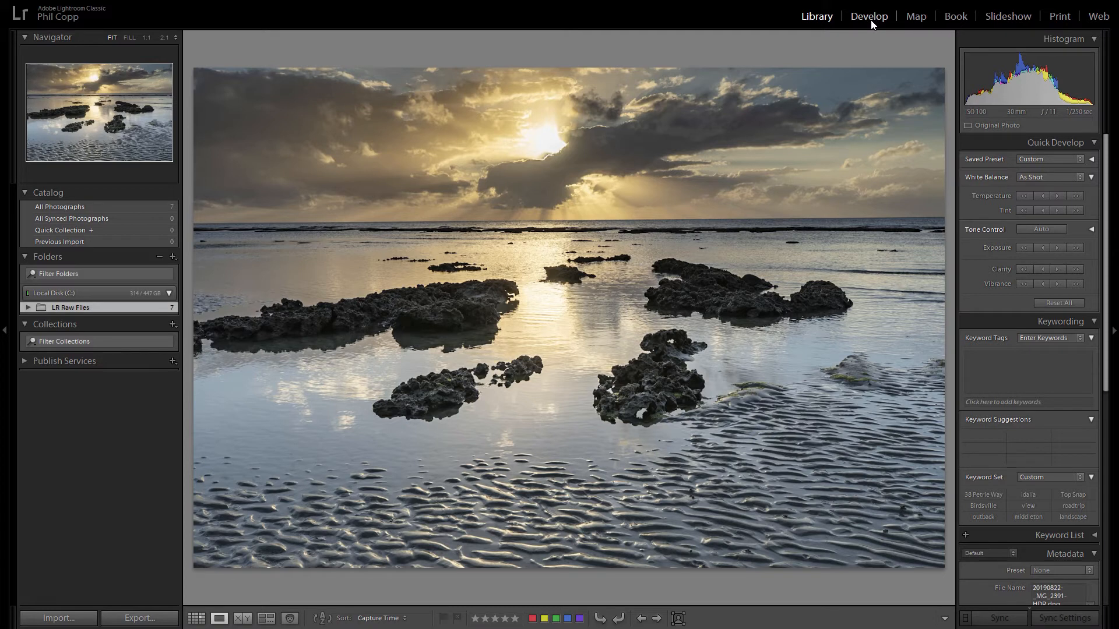
- Switch the sunset photo into the Develop module
{"action": "left_click", "coordinate": [868, 16]}
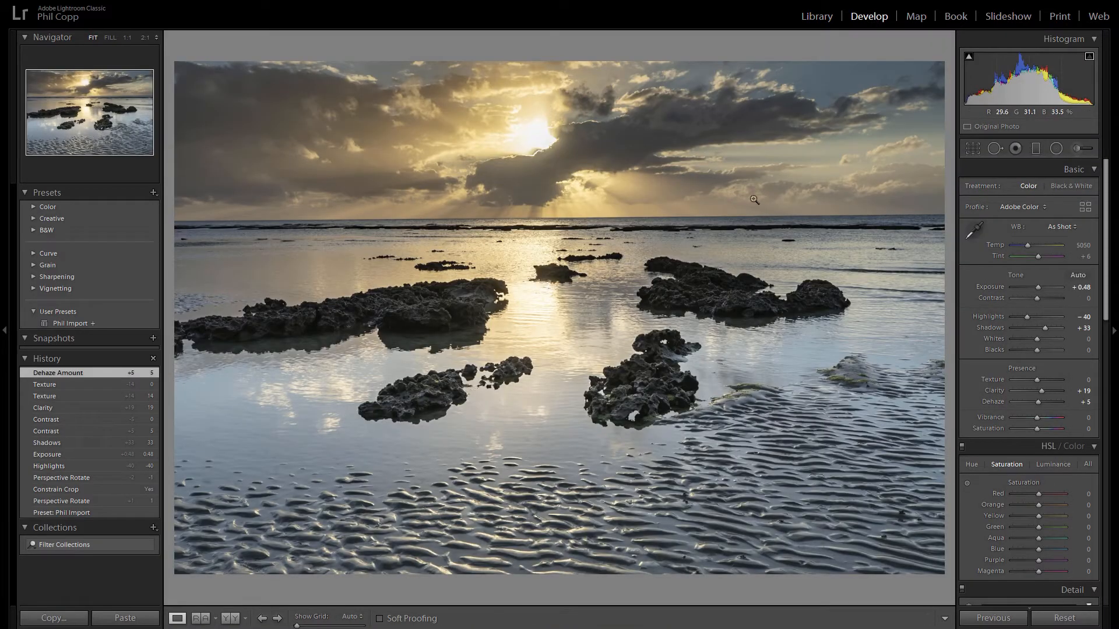
{"action": "mouse_move", "coordinate": [884, 187]}
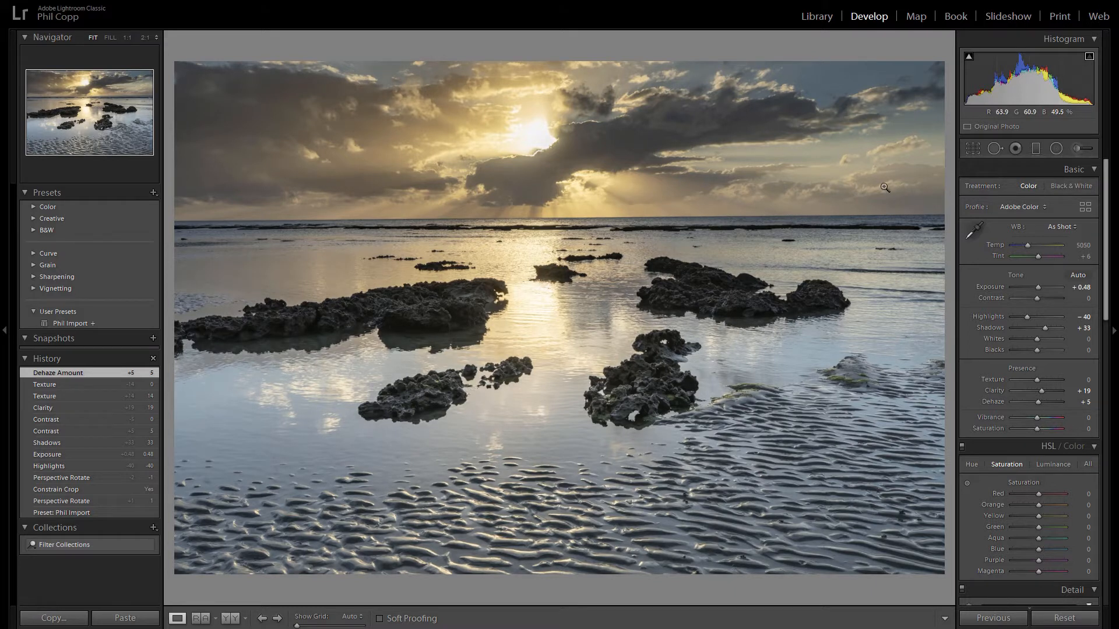
{"action": "mouse_move", "coordinate": [880, 199]}
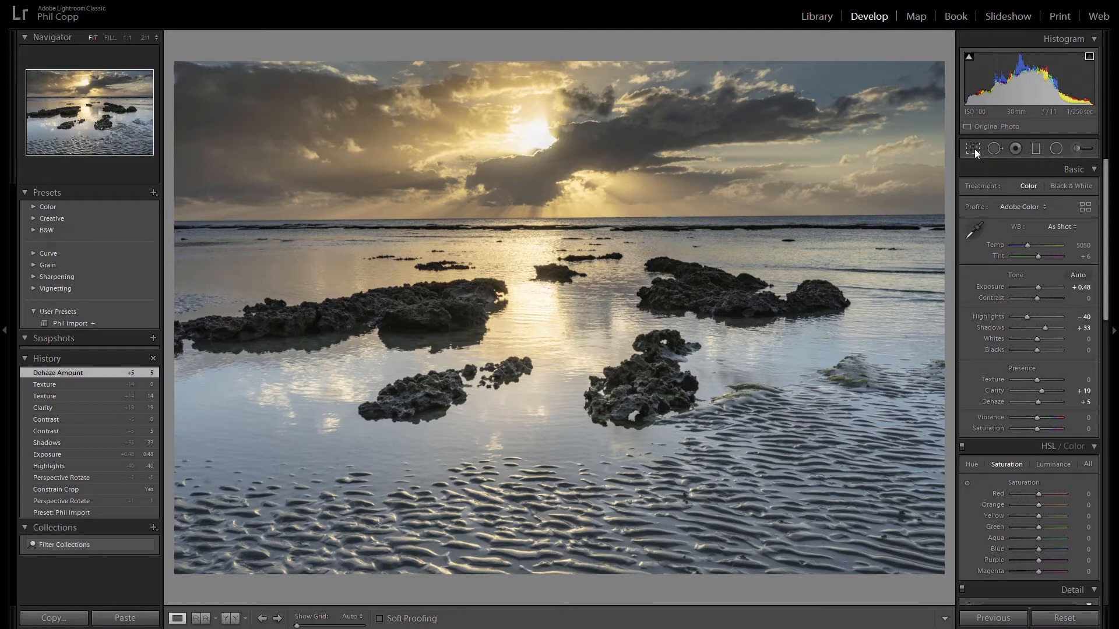
{"action": "mouse_move", "coordinate": [972, 149]}
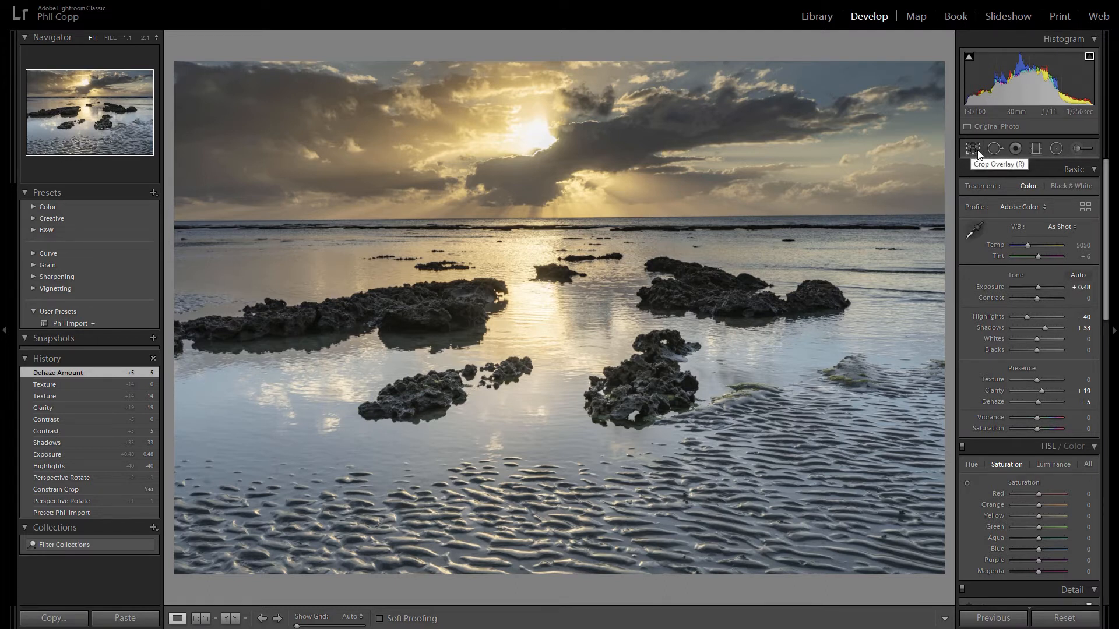
- Activate the Crop Overlay tool to show the crop grid over the seascape
{"action": "left_click", "coordinate": [972, 149]}
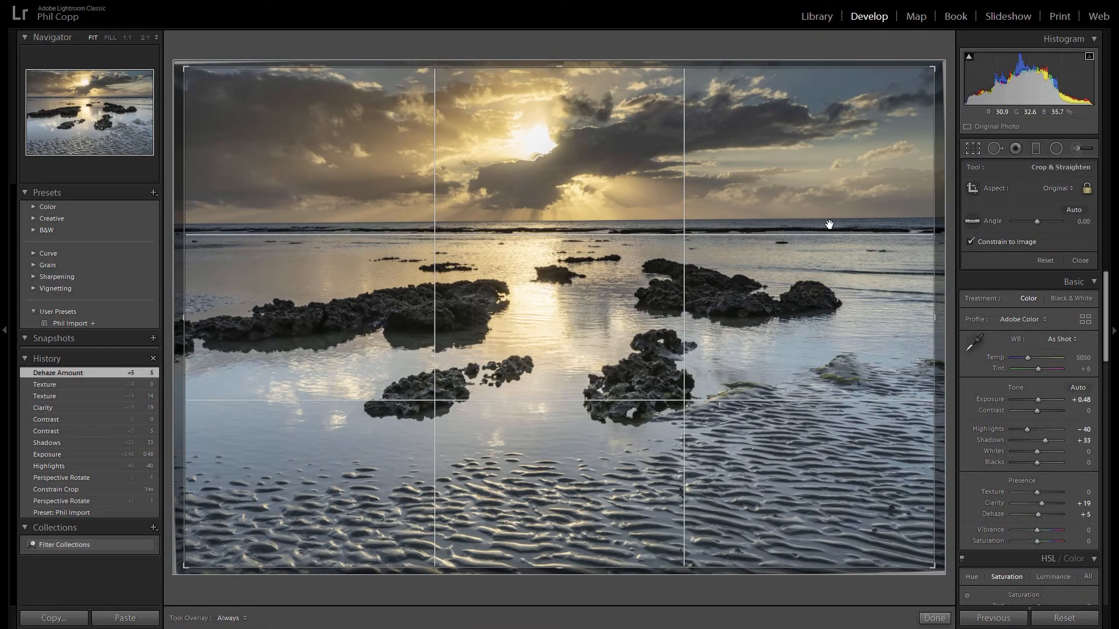
{"action": "mouse_move", "coordinate": [883, 235]}
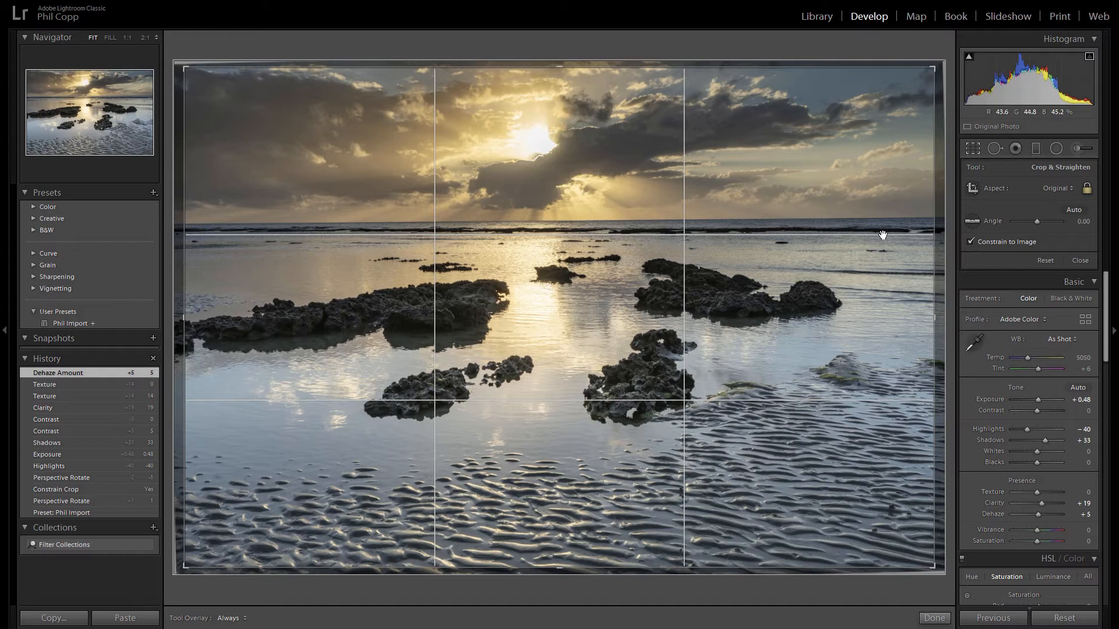
{"action": "mouse_move", "coordinate": [422, 222]}
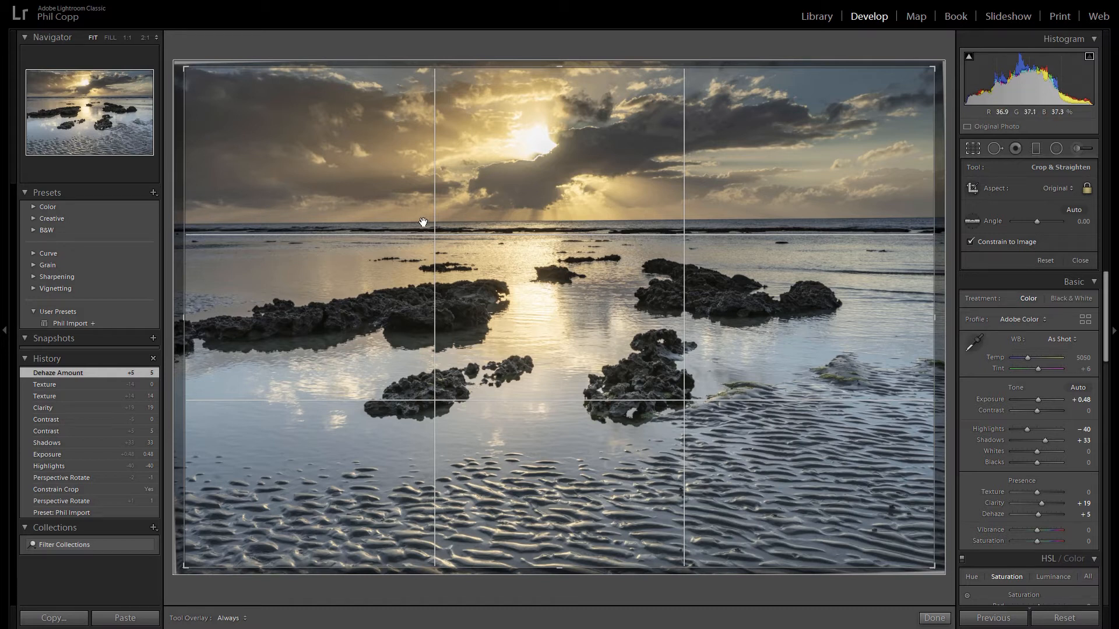
{"action": "mouse_move", "coordinate": [461, 227]}
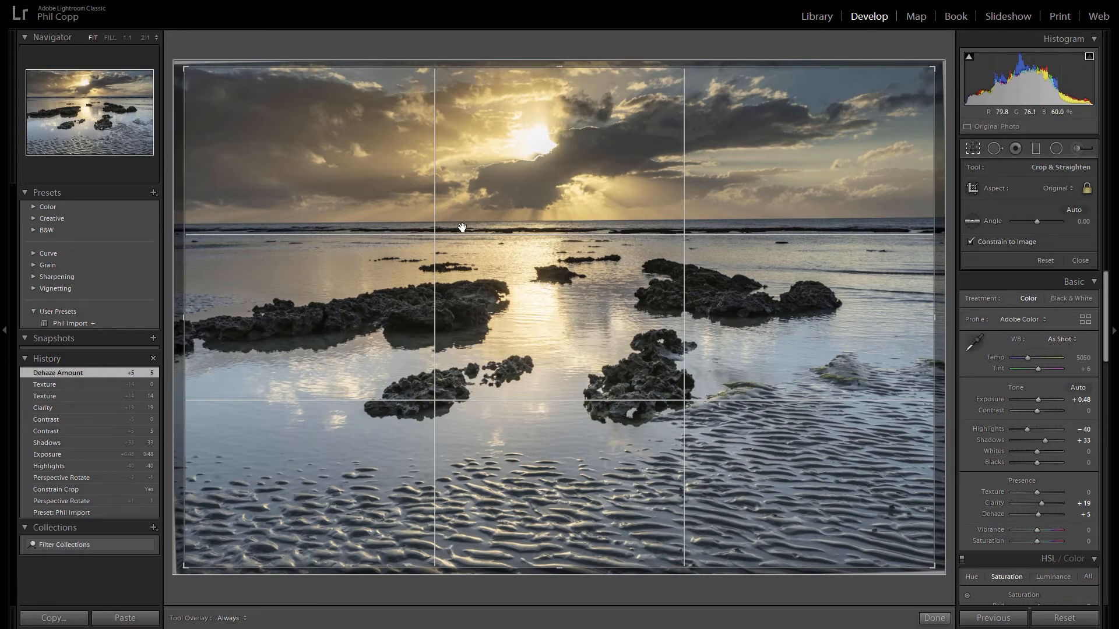
{"action": "mouse_move", "coordinate": [897, 241]}
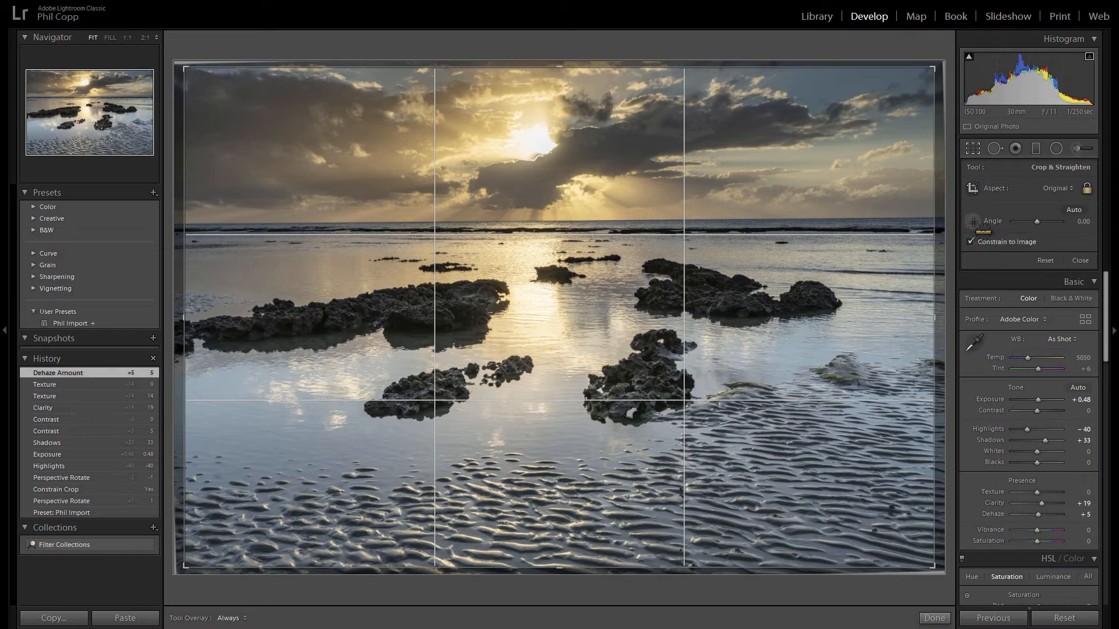
{"action": "mouse_move", "coordinate": [291, 204]}
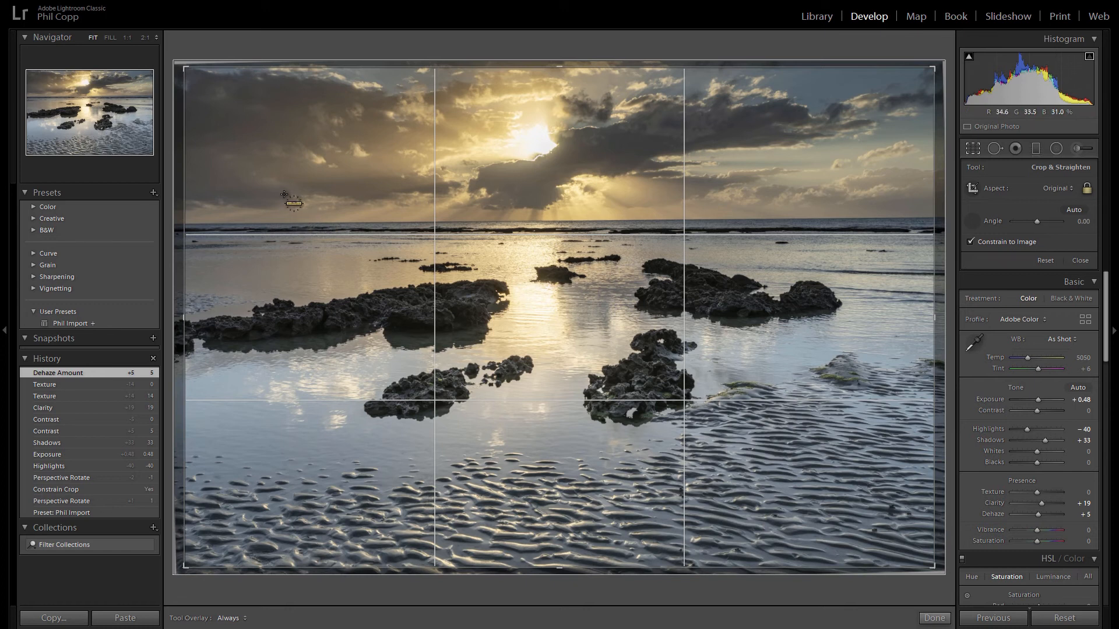
{"action": "mouse_move", "coordinate": [228, 229]}
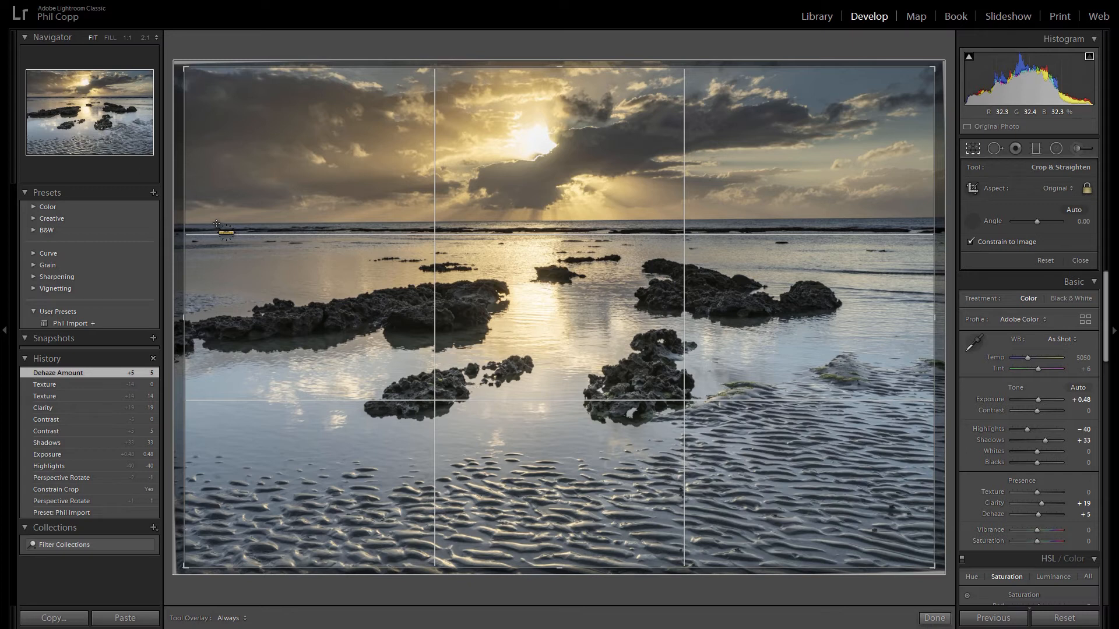
- Rotate the image by dragging outside the crop box until Angle reads 0.49
{"action": "left_click_drag", "start_coordinate": [216, 224], "coordinate": [347, 177]}
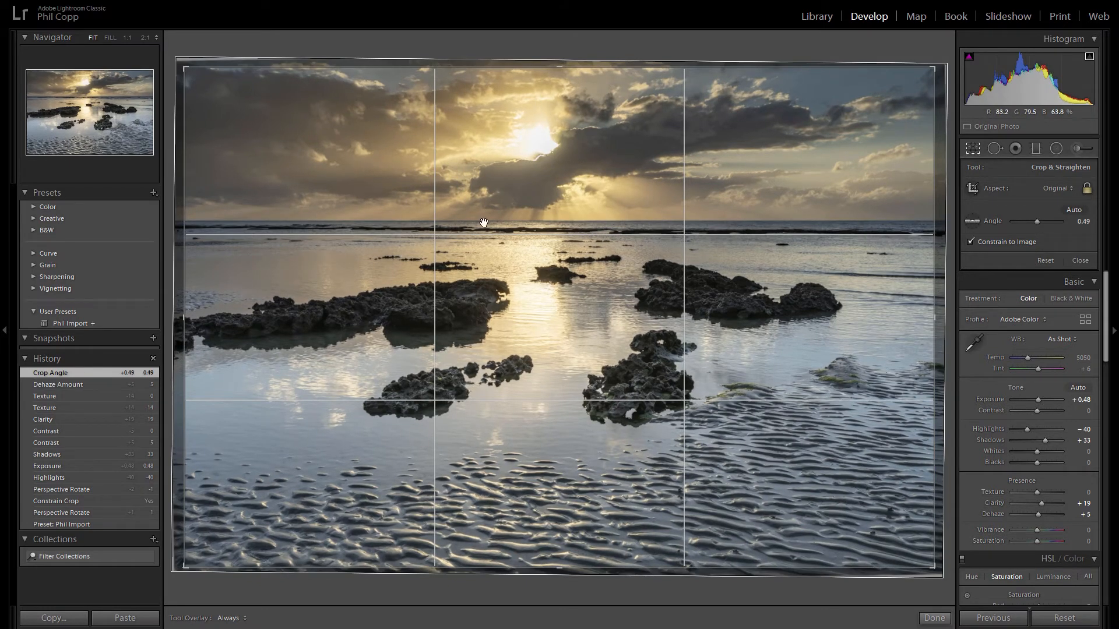
{"action": "mouse_move", "coordinate": [850, 231]}
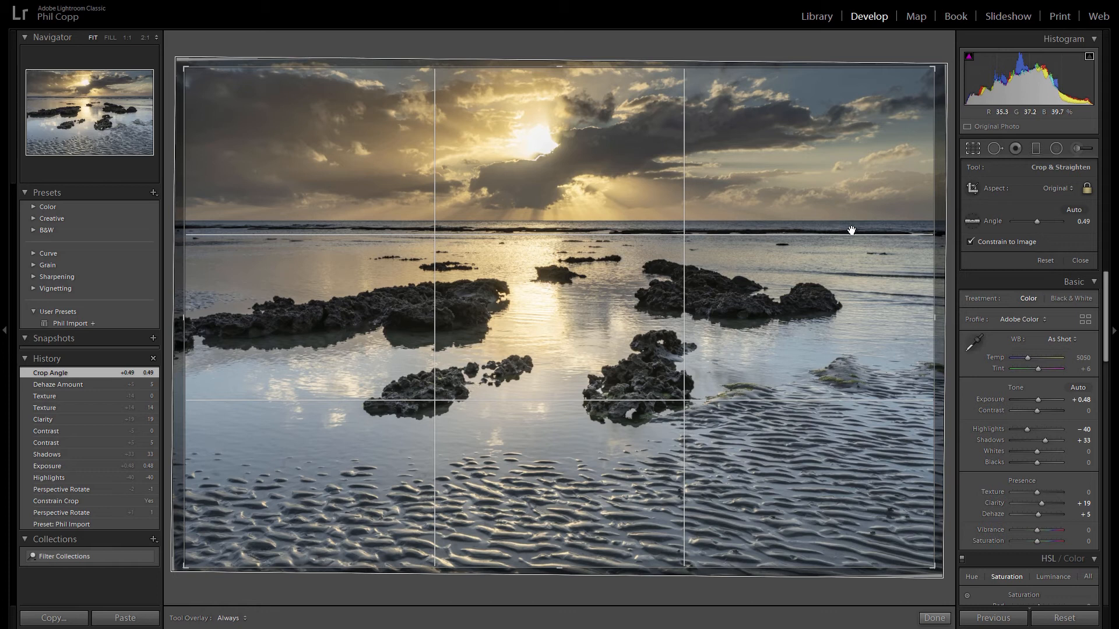
{"action": "mouse_move", "coordinate": [821, 241]}
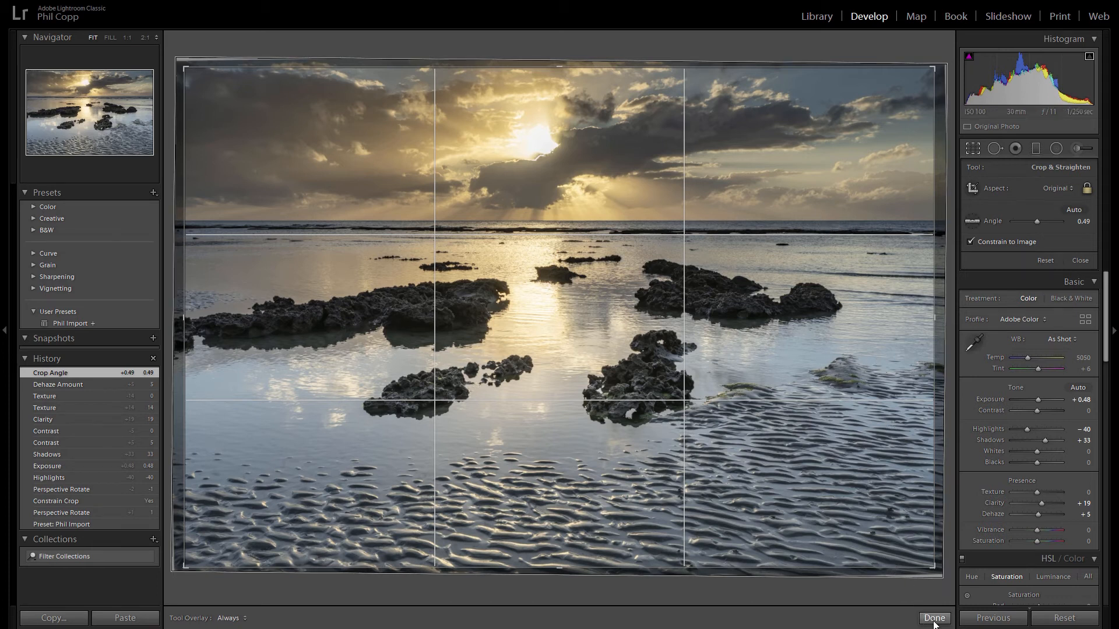
- Apply the 0.49° straightening crop and exit Crop mode with Done
{"action": "left_click", "coordinate": [933, 618]}
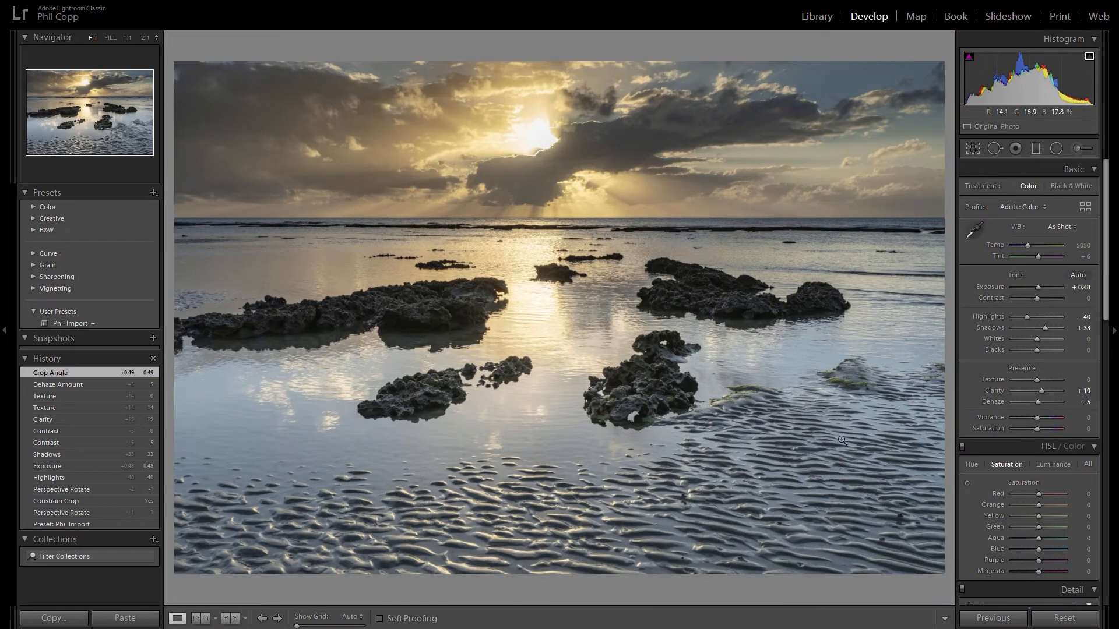
{"action": "mouse_move", "coordinate": [563, 225]}
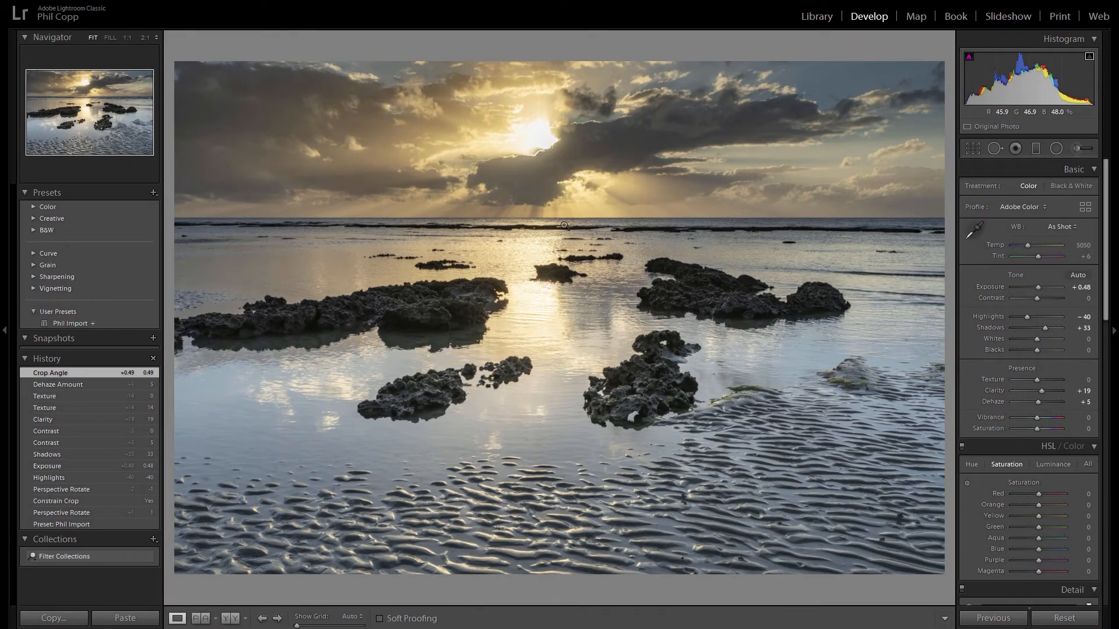
{"action": "mouse_move", "coordinate": [706, 273]}
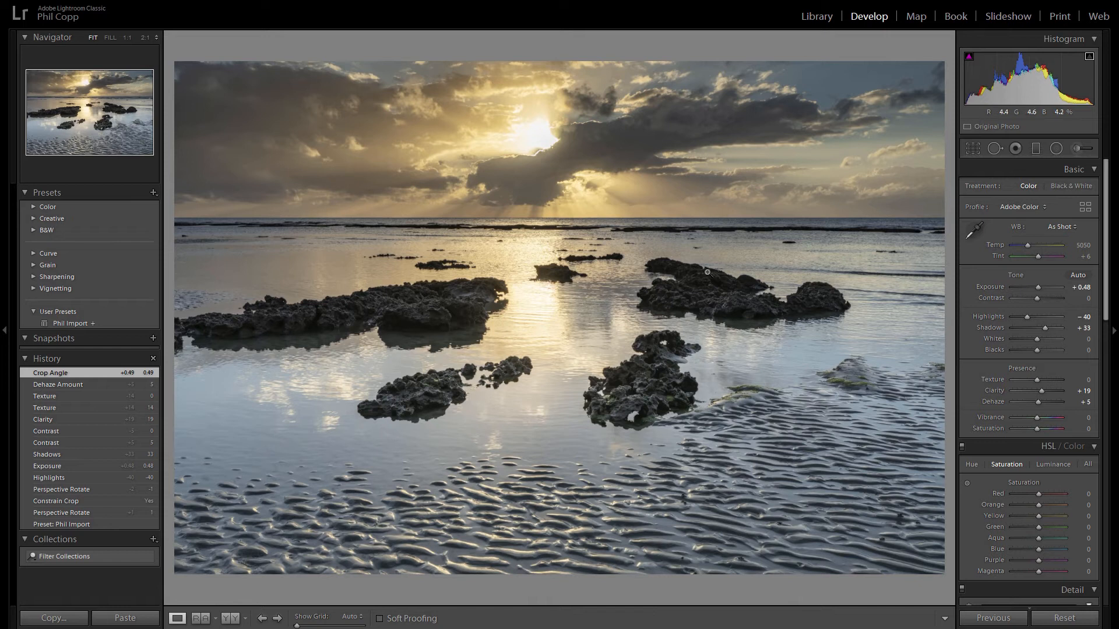
{"action": "mouse_move", "coordinate": [703, 271]}
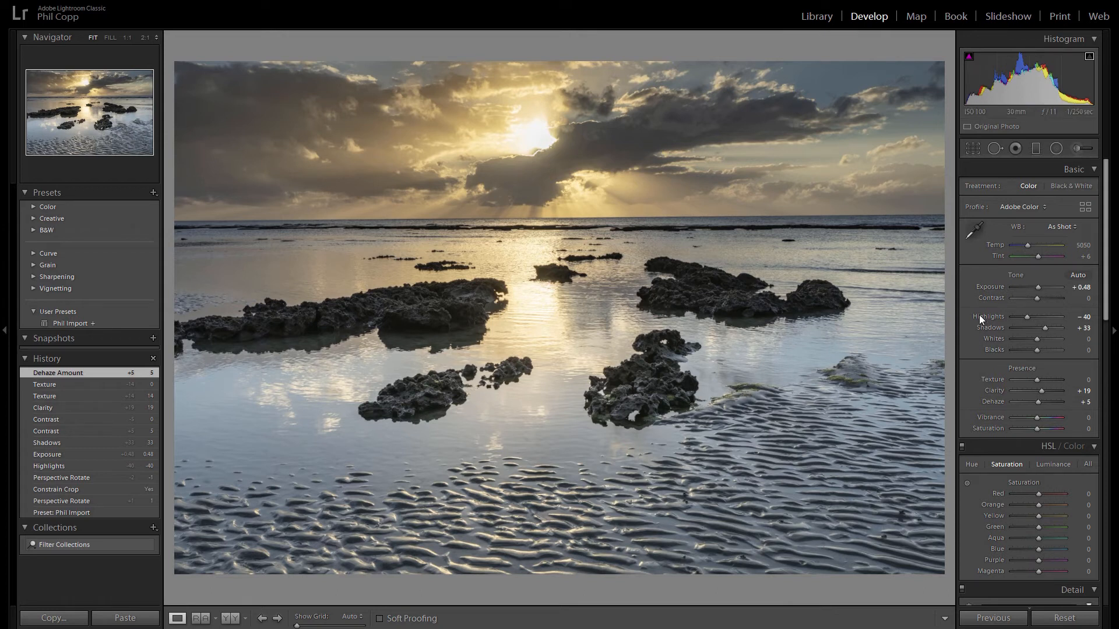
- Scroll the right panel down to the Transform section
{"action": "scroll", "scroll_direction": "down", "scroll_amount": 3}
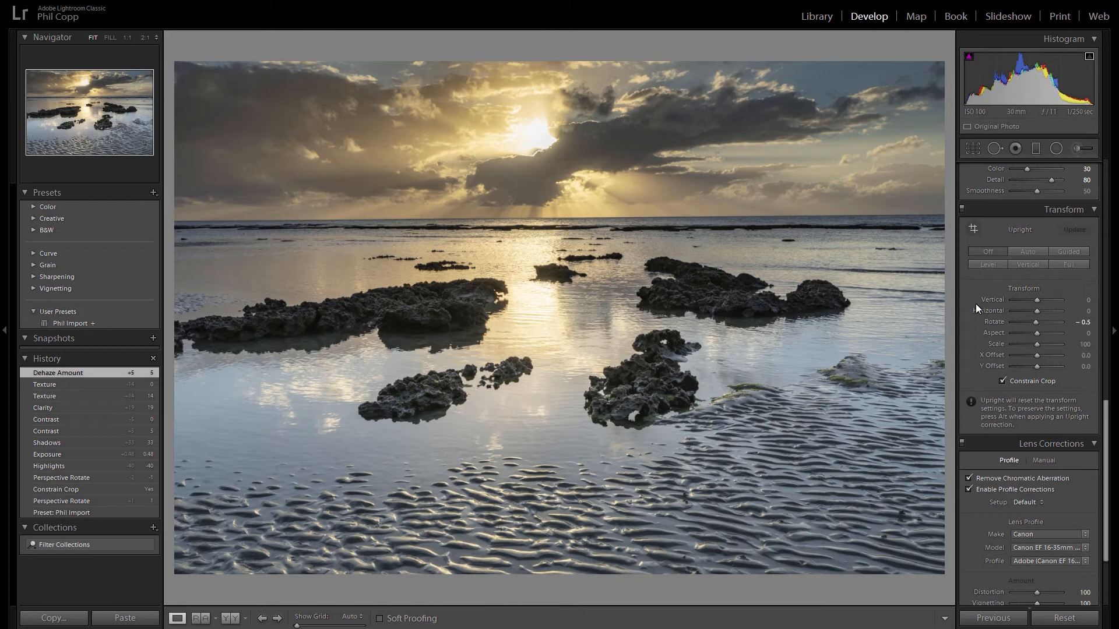
{"action": "scroll", "scroll_direction": "down", "scroll_amount": 3}
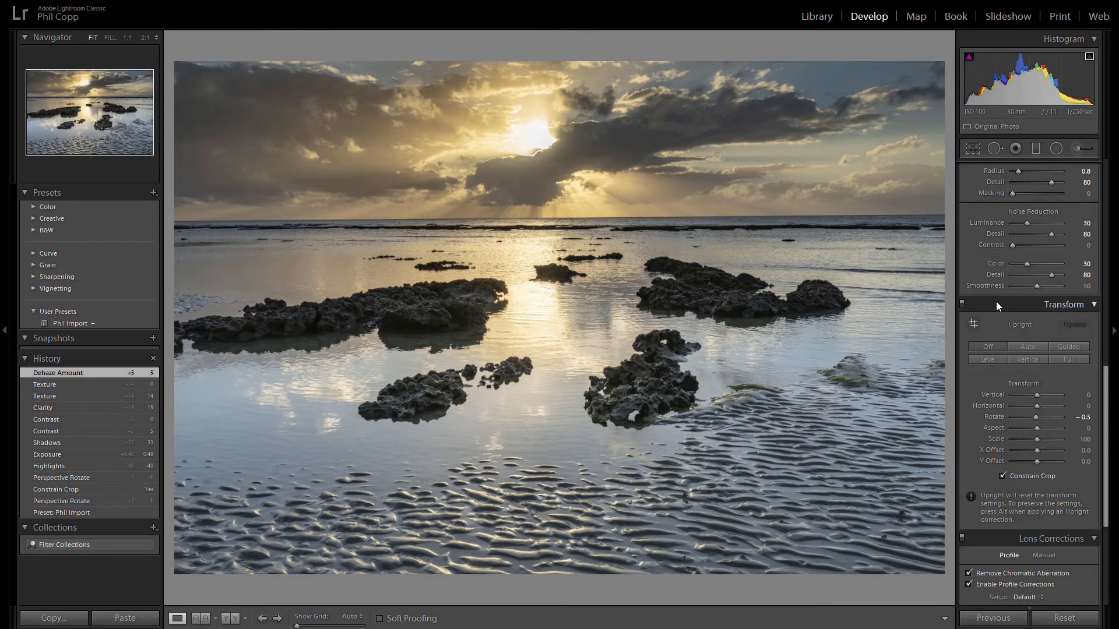
{"action": "mouse_move", "coordinate": [976, 390]}
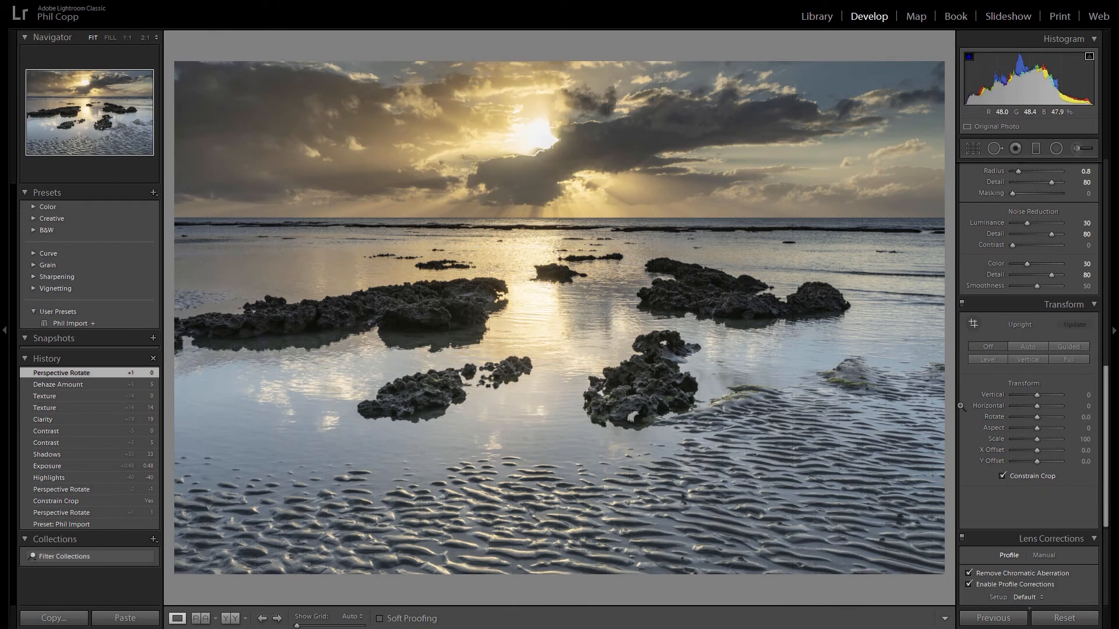
{"action": "left_click", "coordinate": [1002, 476]}
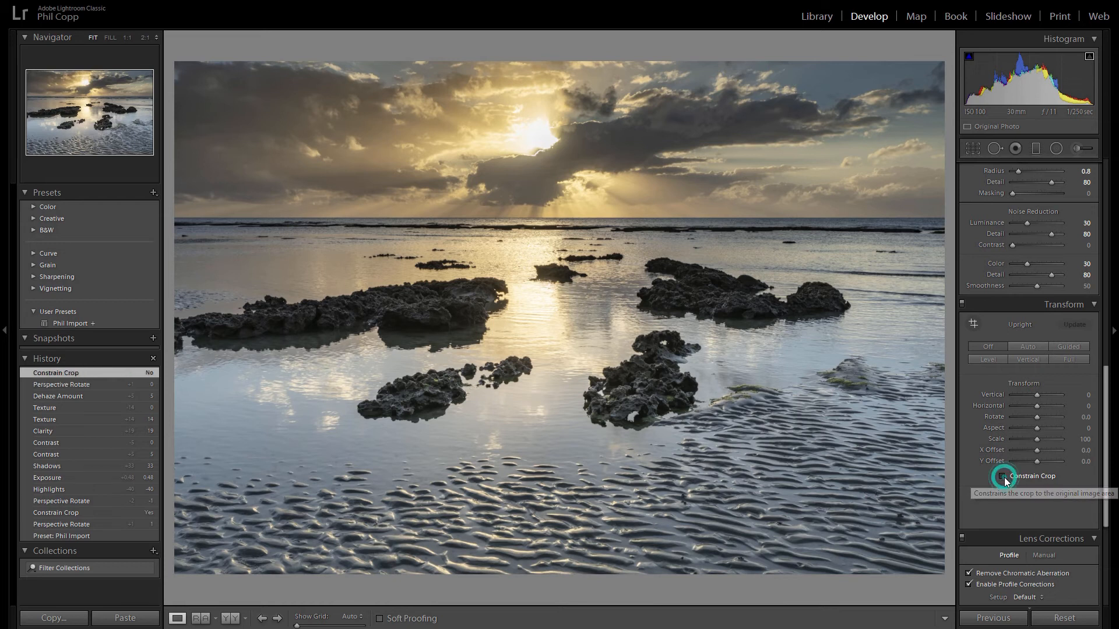
{"action": "left_click", "coordinate": [1002, 476]}
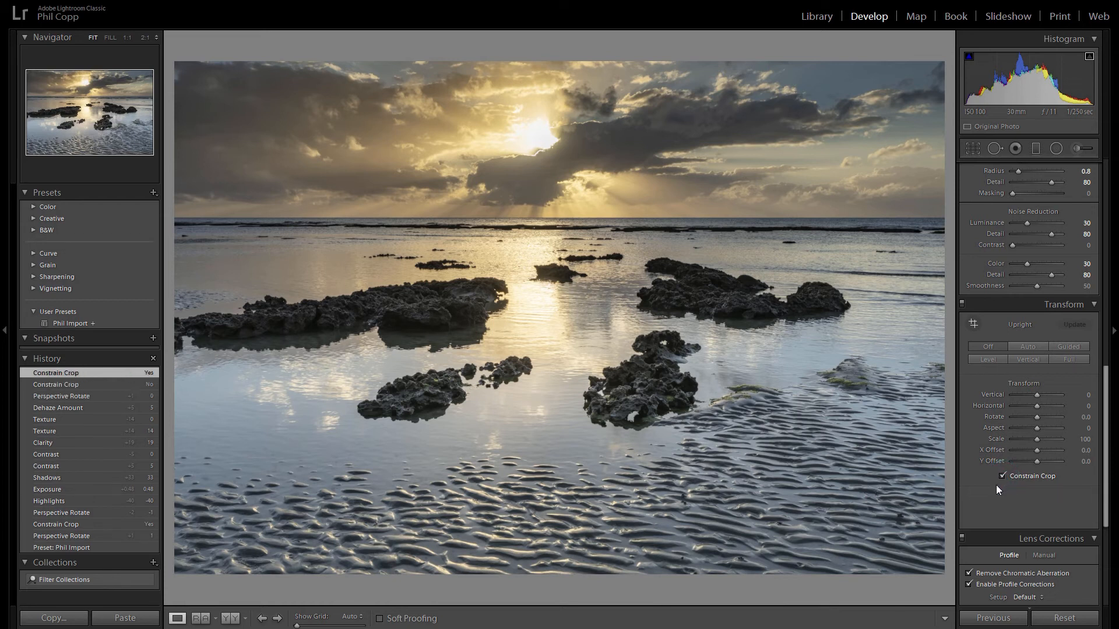
{"action": "mouse_move", "coordinate": [953, 560]}
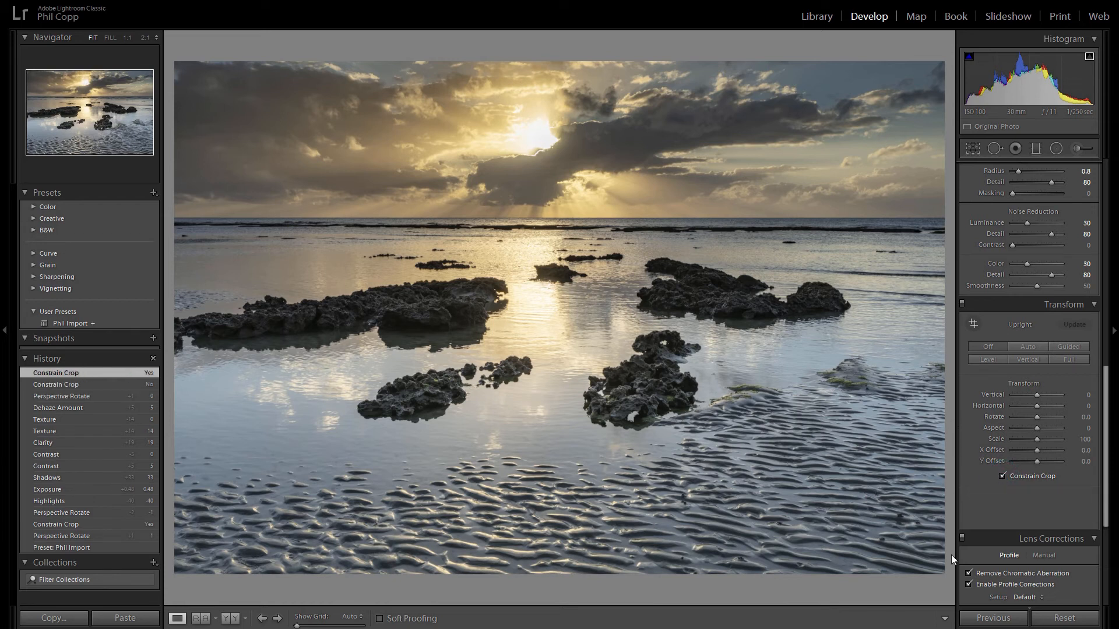
{"action": "mouse_move", "coordinate": [297, 526]}
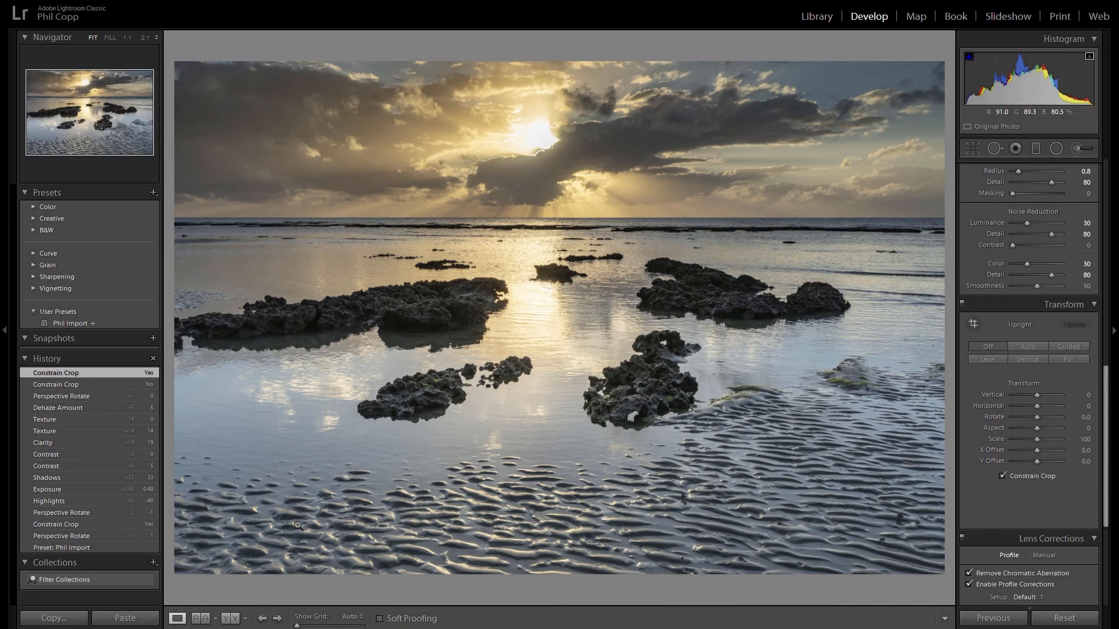
{"action": "mouse_move", "coordinate": [531, 484]}
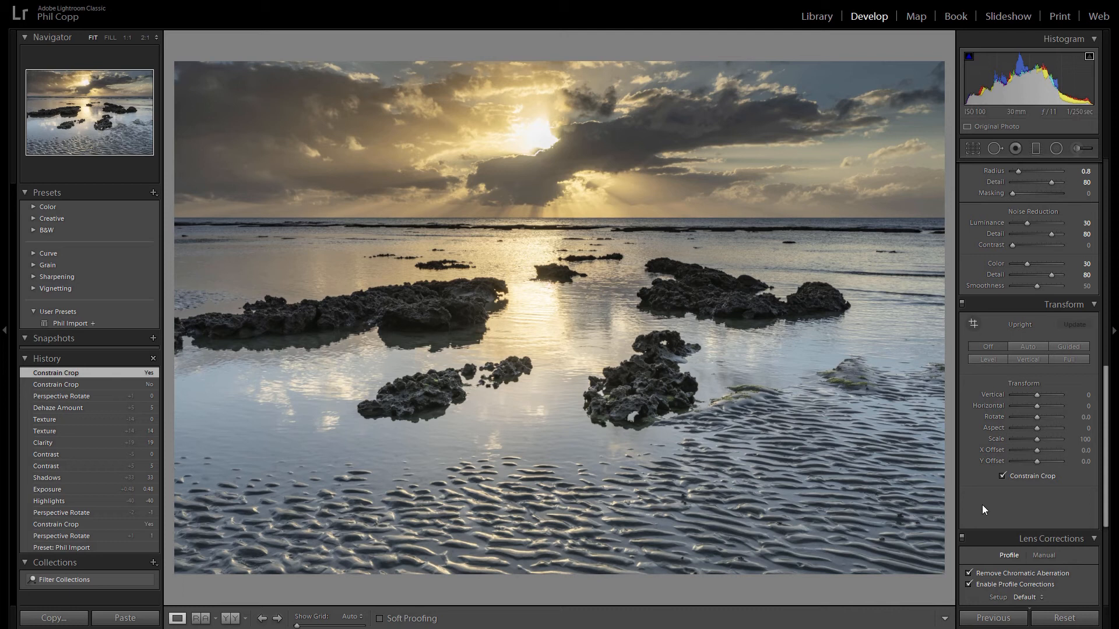
{"action": "mouse_move", "coordinate": [1003, 494]}
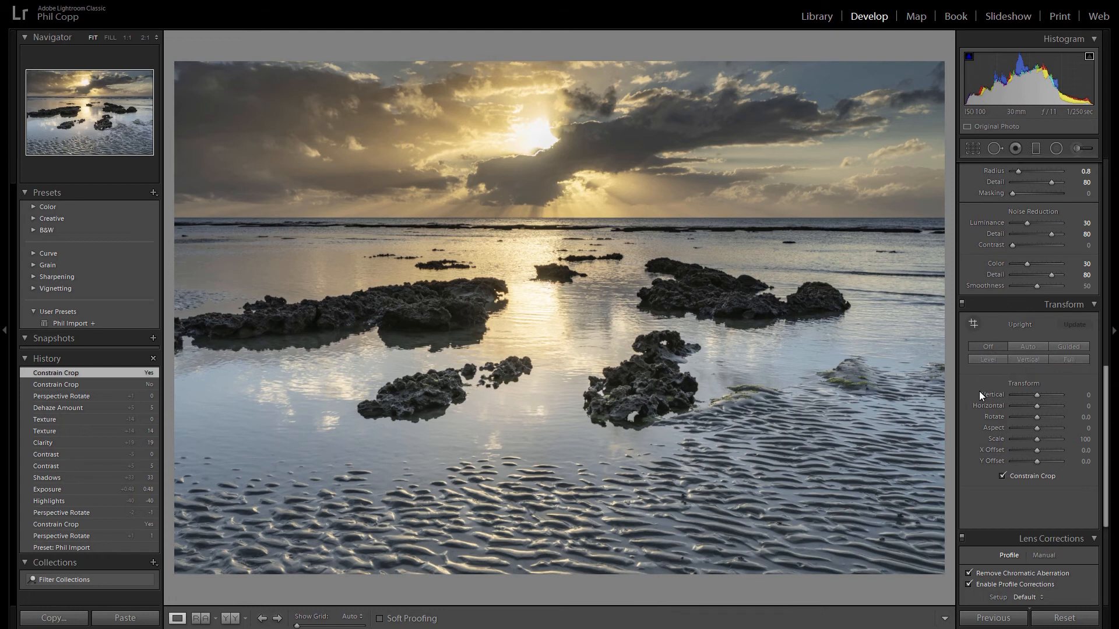
- Turn off Constrain Crop, apply Upright Level, then turn Constrain Crop back on
{"action": "left_click", "coordinate": [1001, 476]}
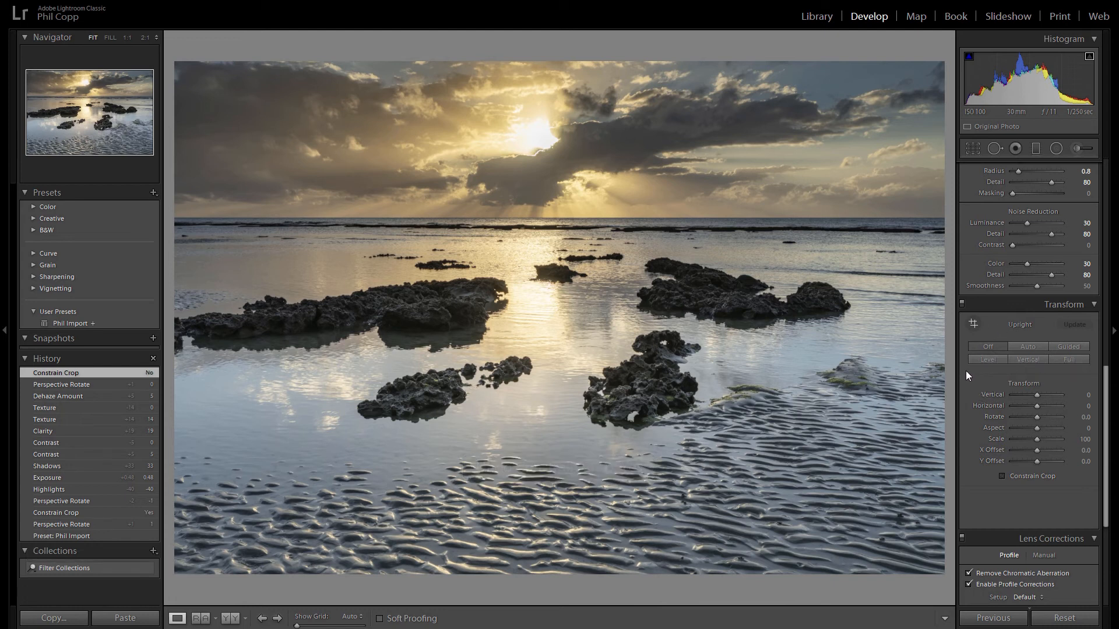
{"action": "mouse_move", "coordinate": [988, 359]}
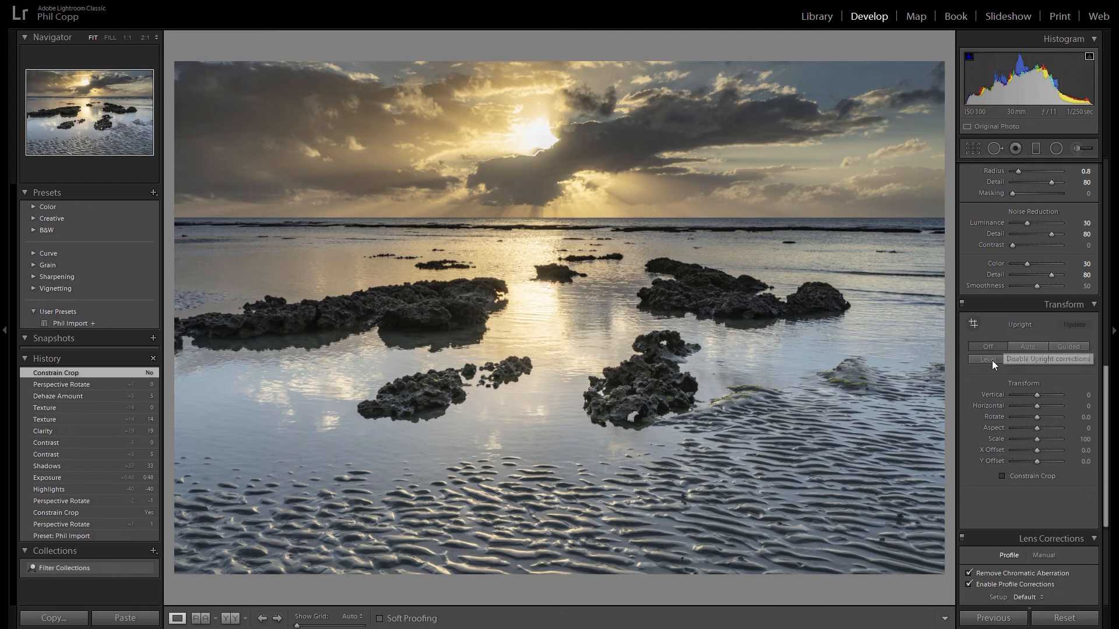
{"action": "mouse_move", "coordinate": [988, 359]}
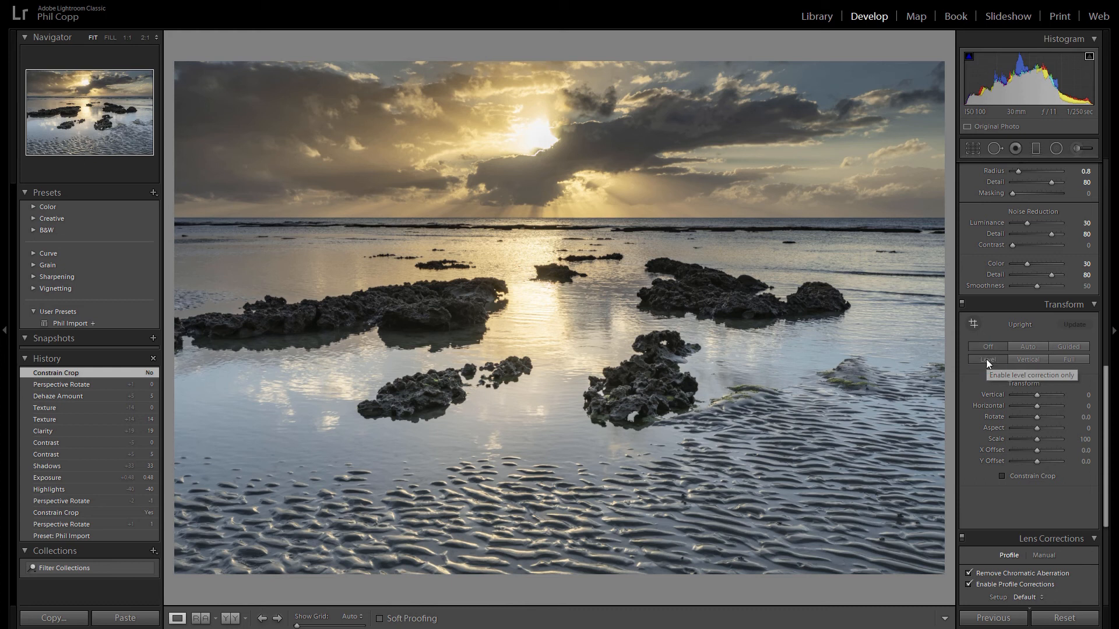
{"action": "left_click", "coordinate": [986, 359]}
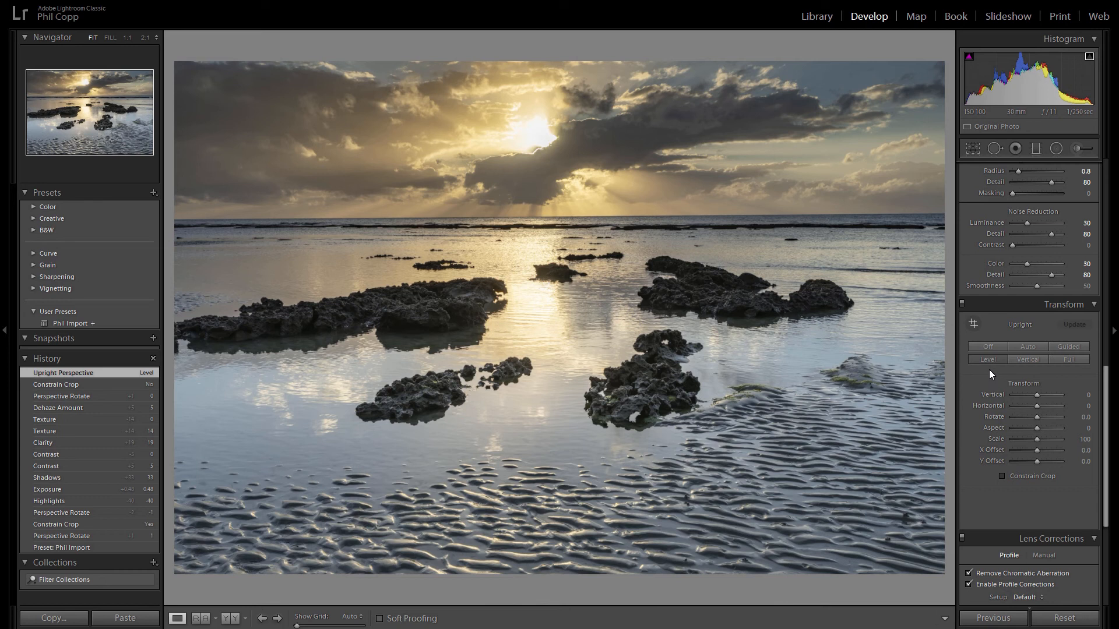
{"action": "mouse_move", "coordinate": [987, 359]}
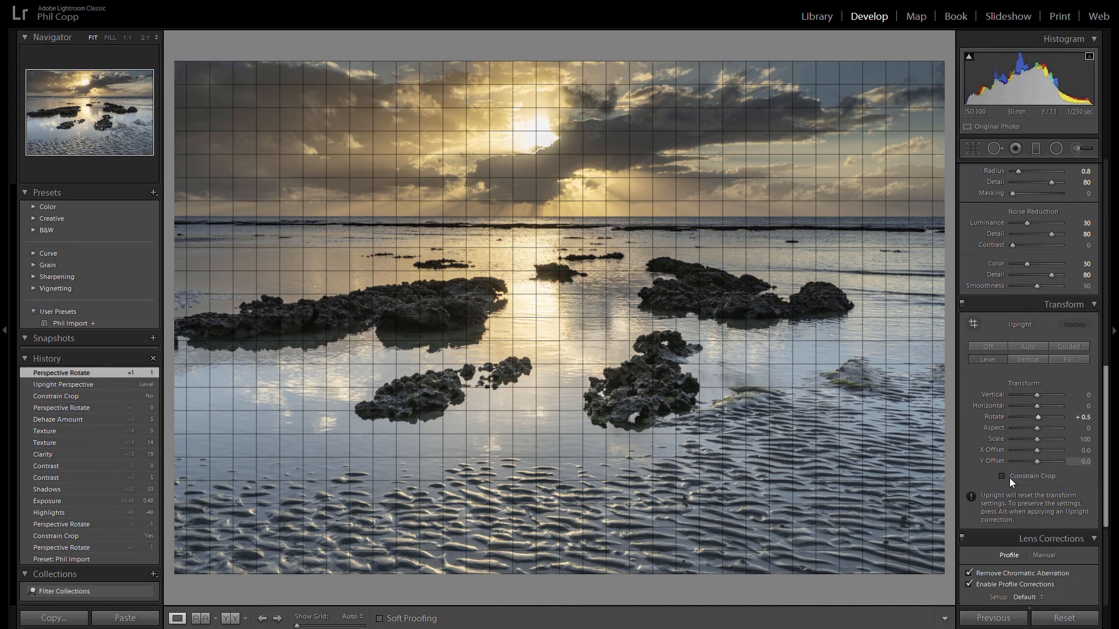
{"action": "left_click", "coordinate": [1001, 476]}
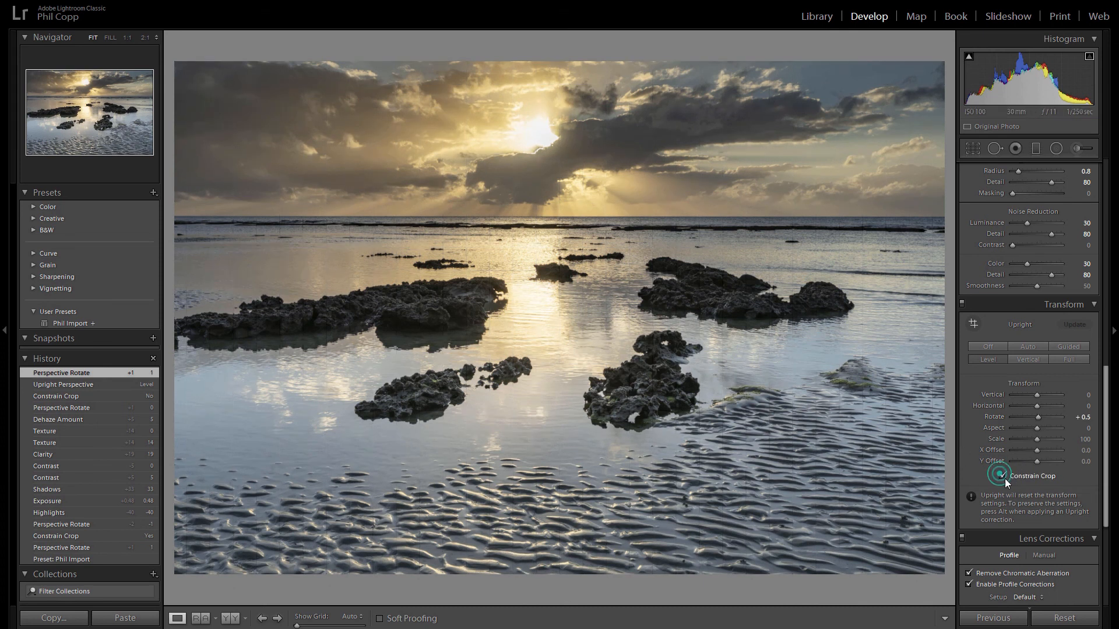
{"action": "left_click", "coordinate": [1002, 476]}
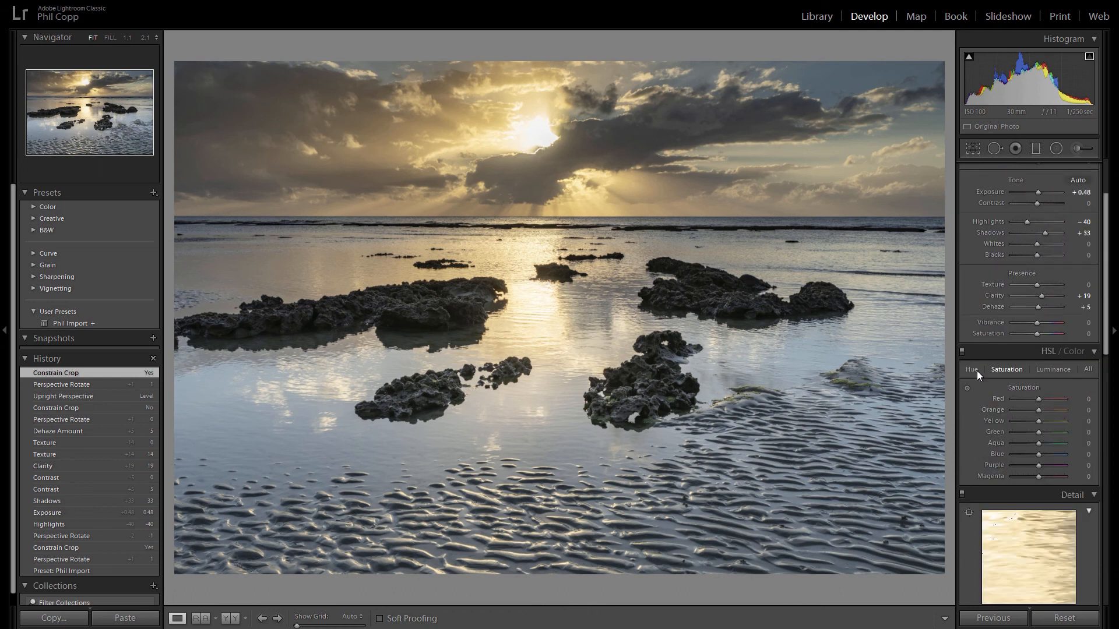
{"action": "left_click", "coordinate": [1071, 169]}
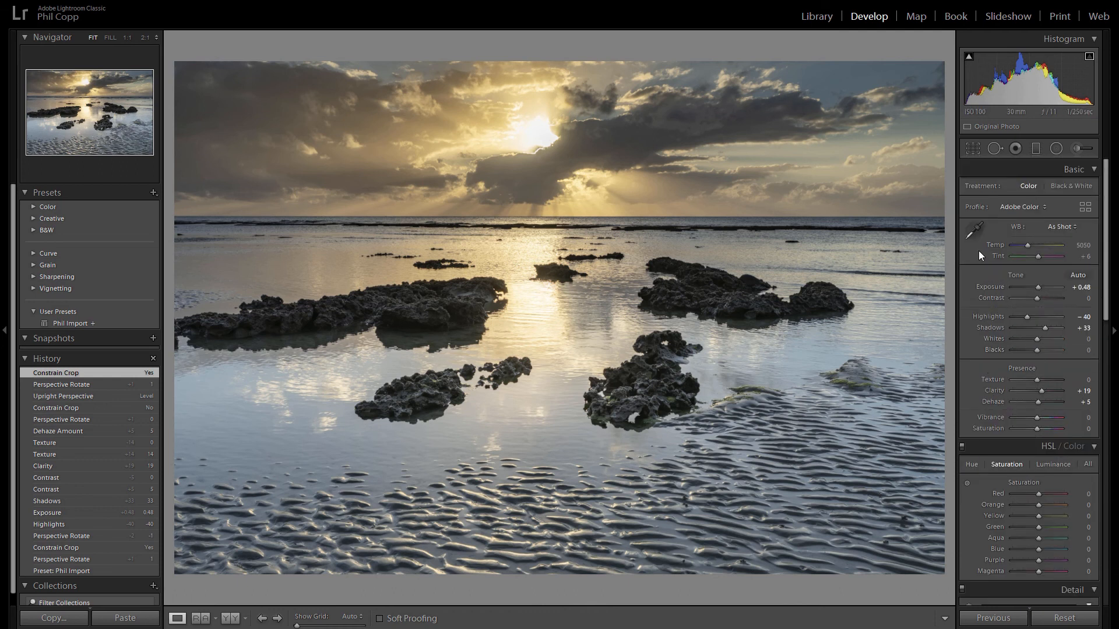